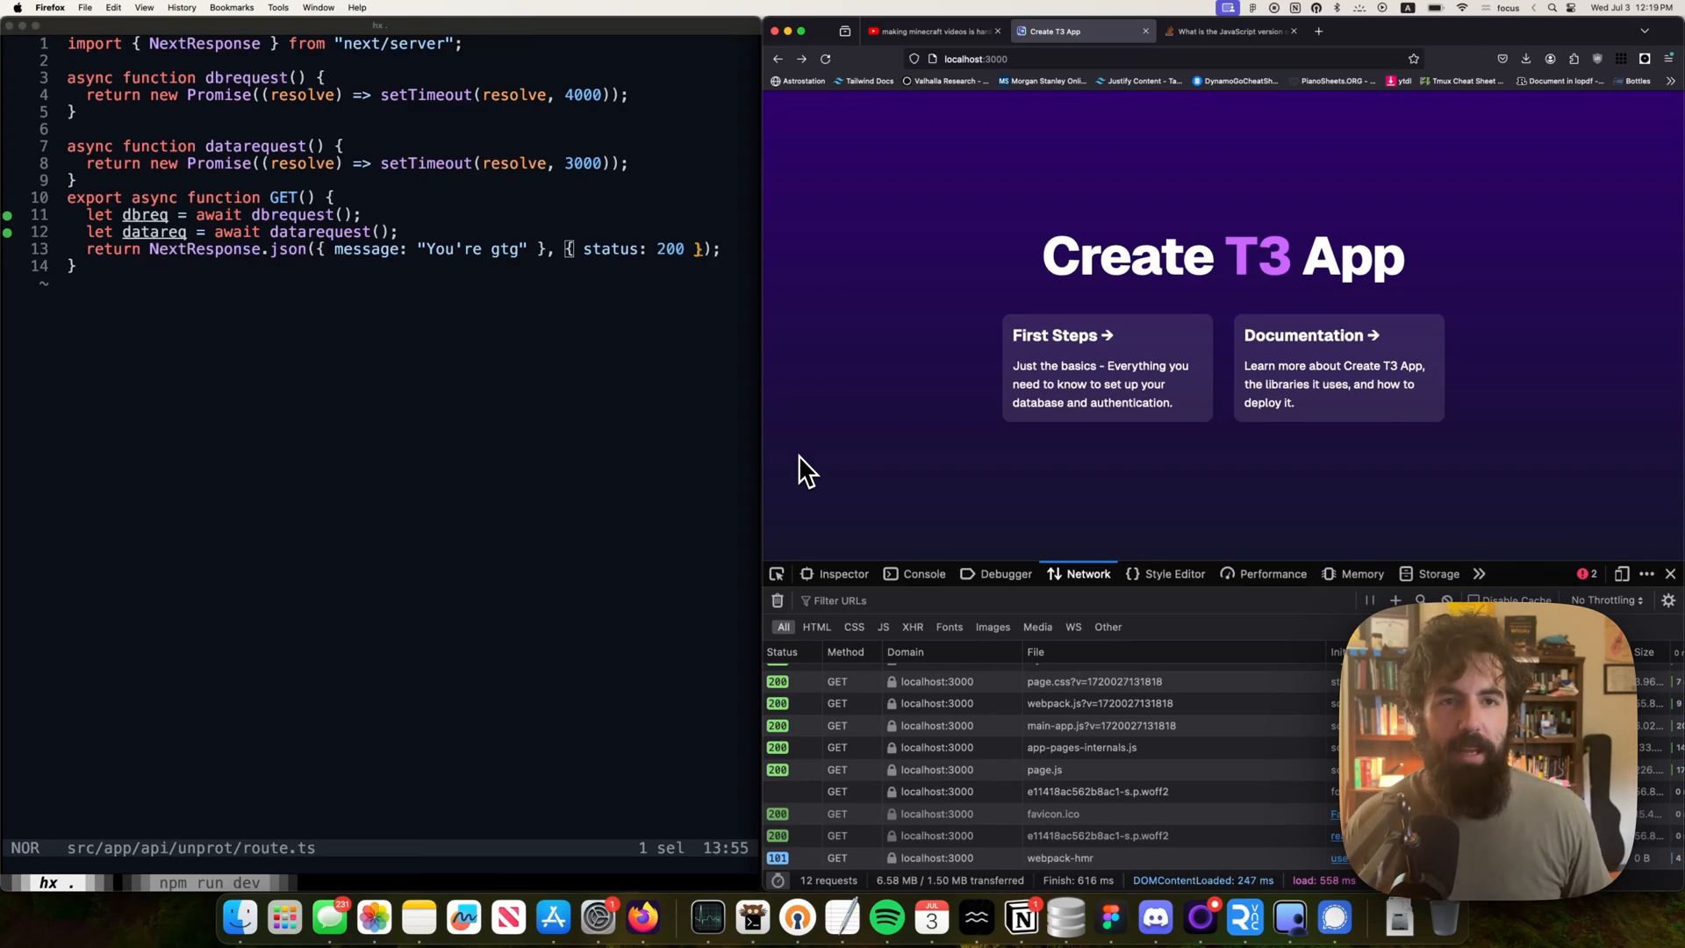
mouse_move(866, 386)
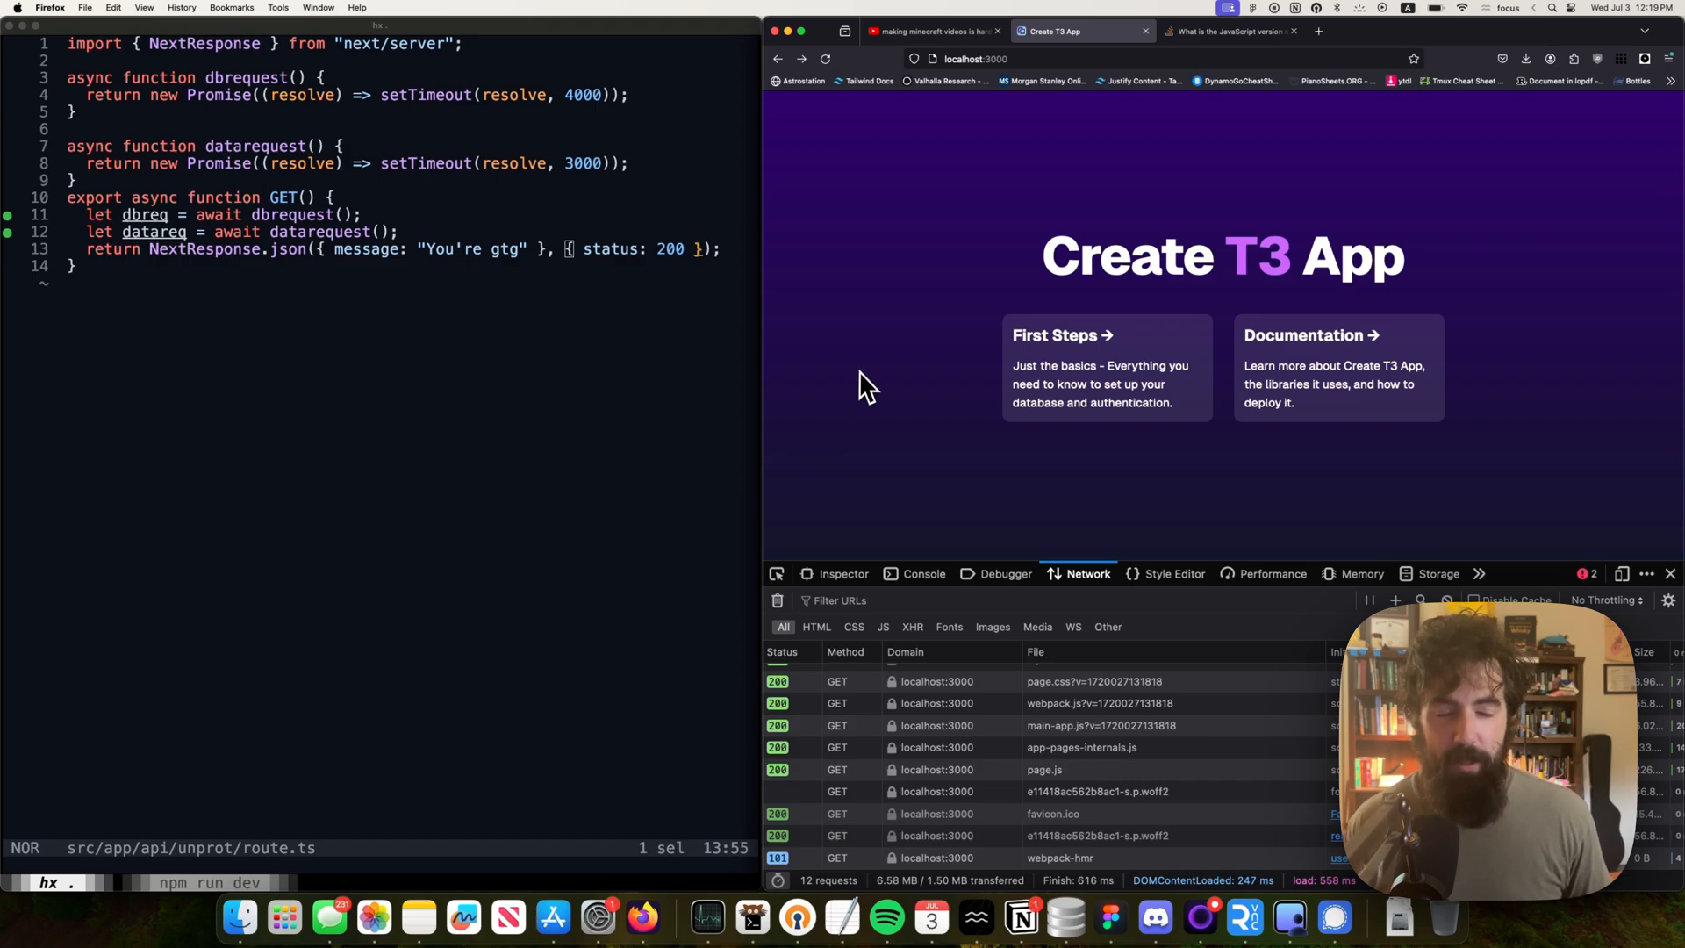
mouse_move(892, 384)
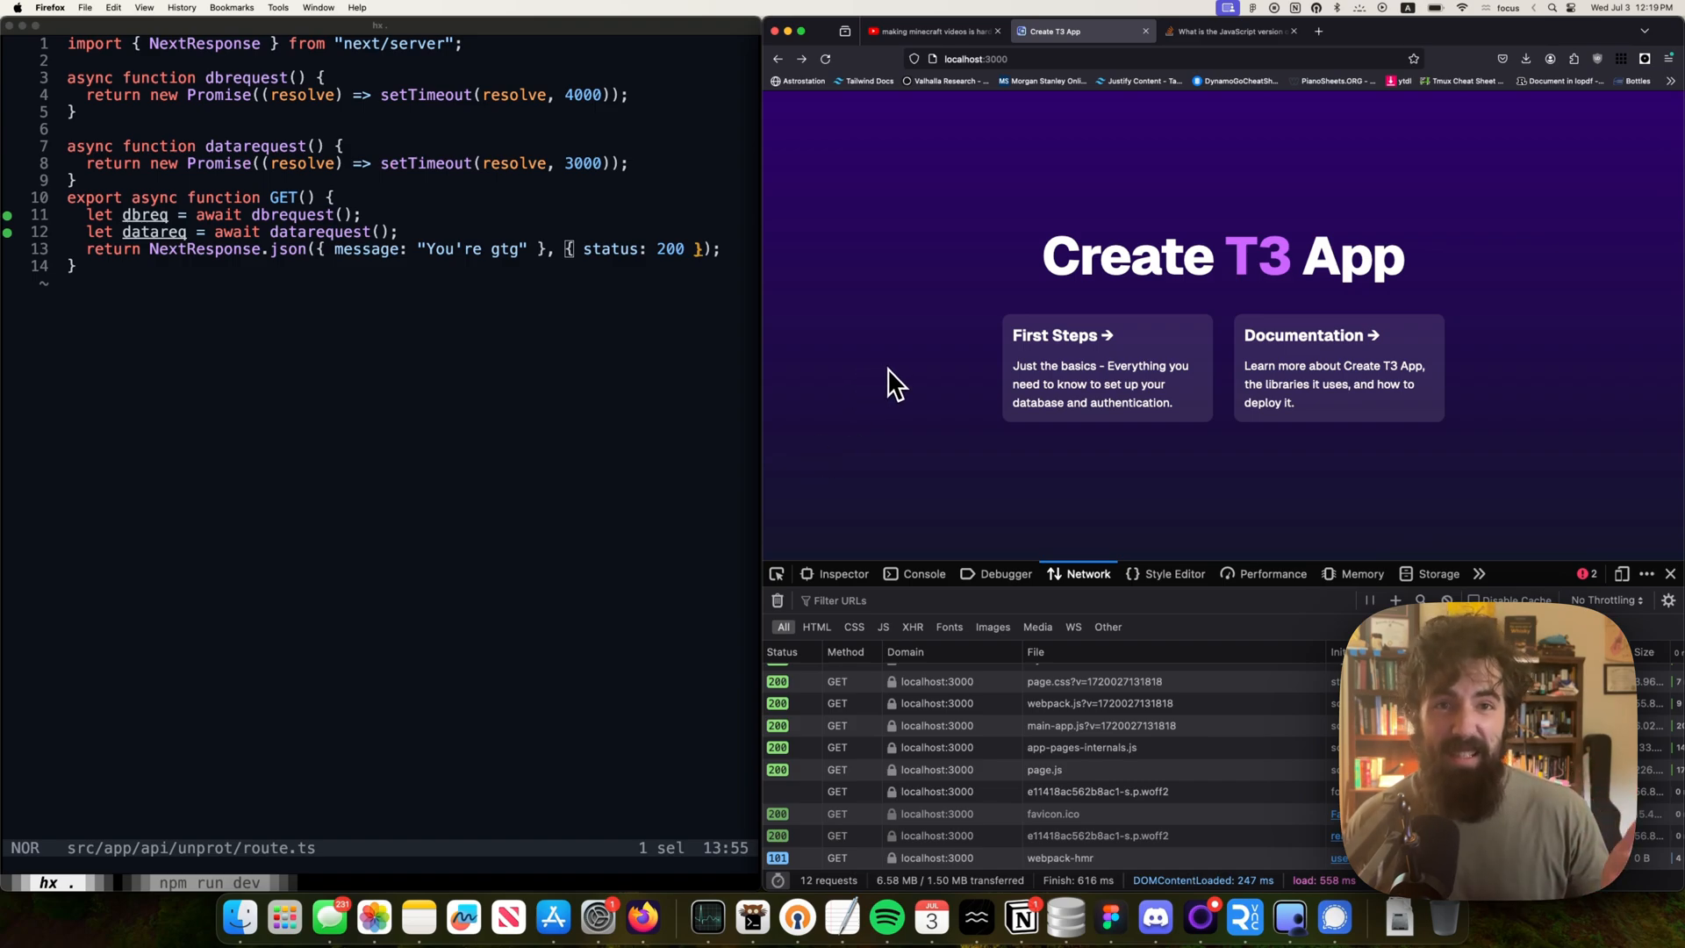
mouse_move(1074, 268)
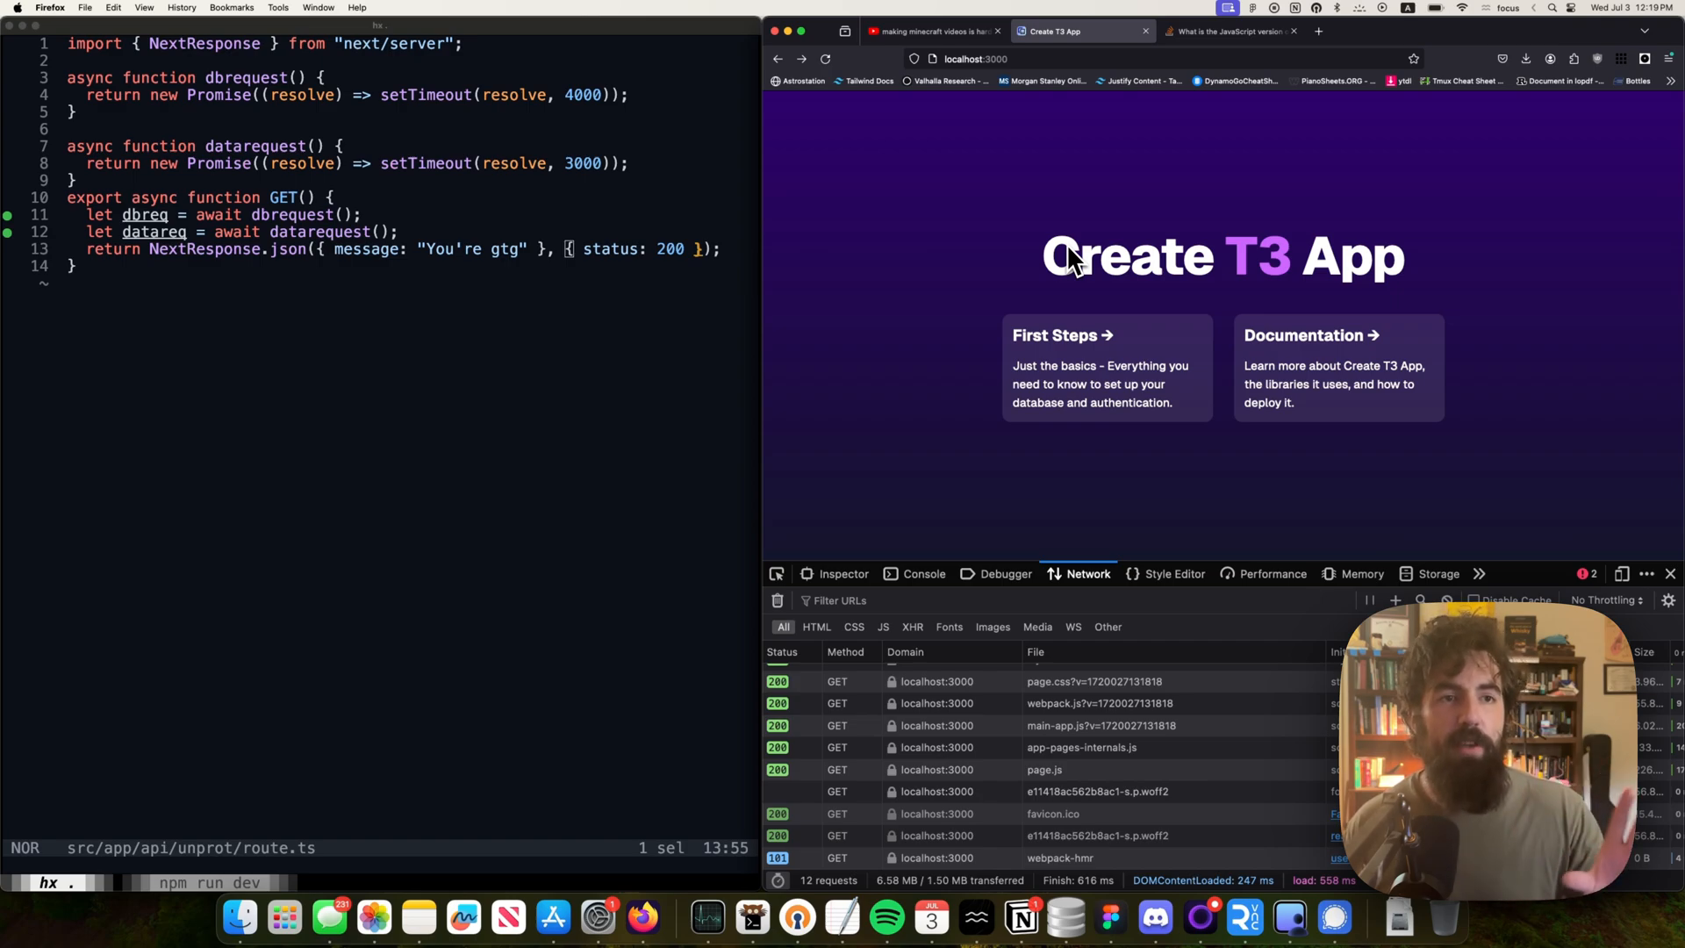
mouse_move(1011, 209)
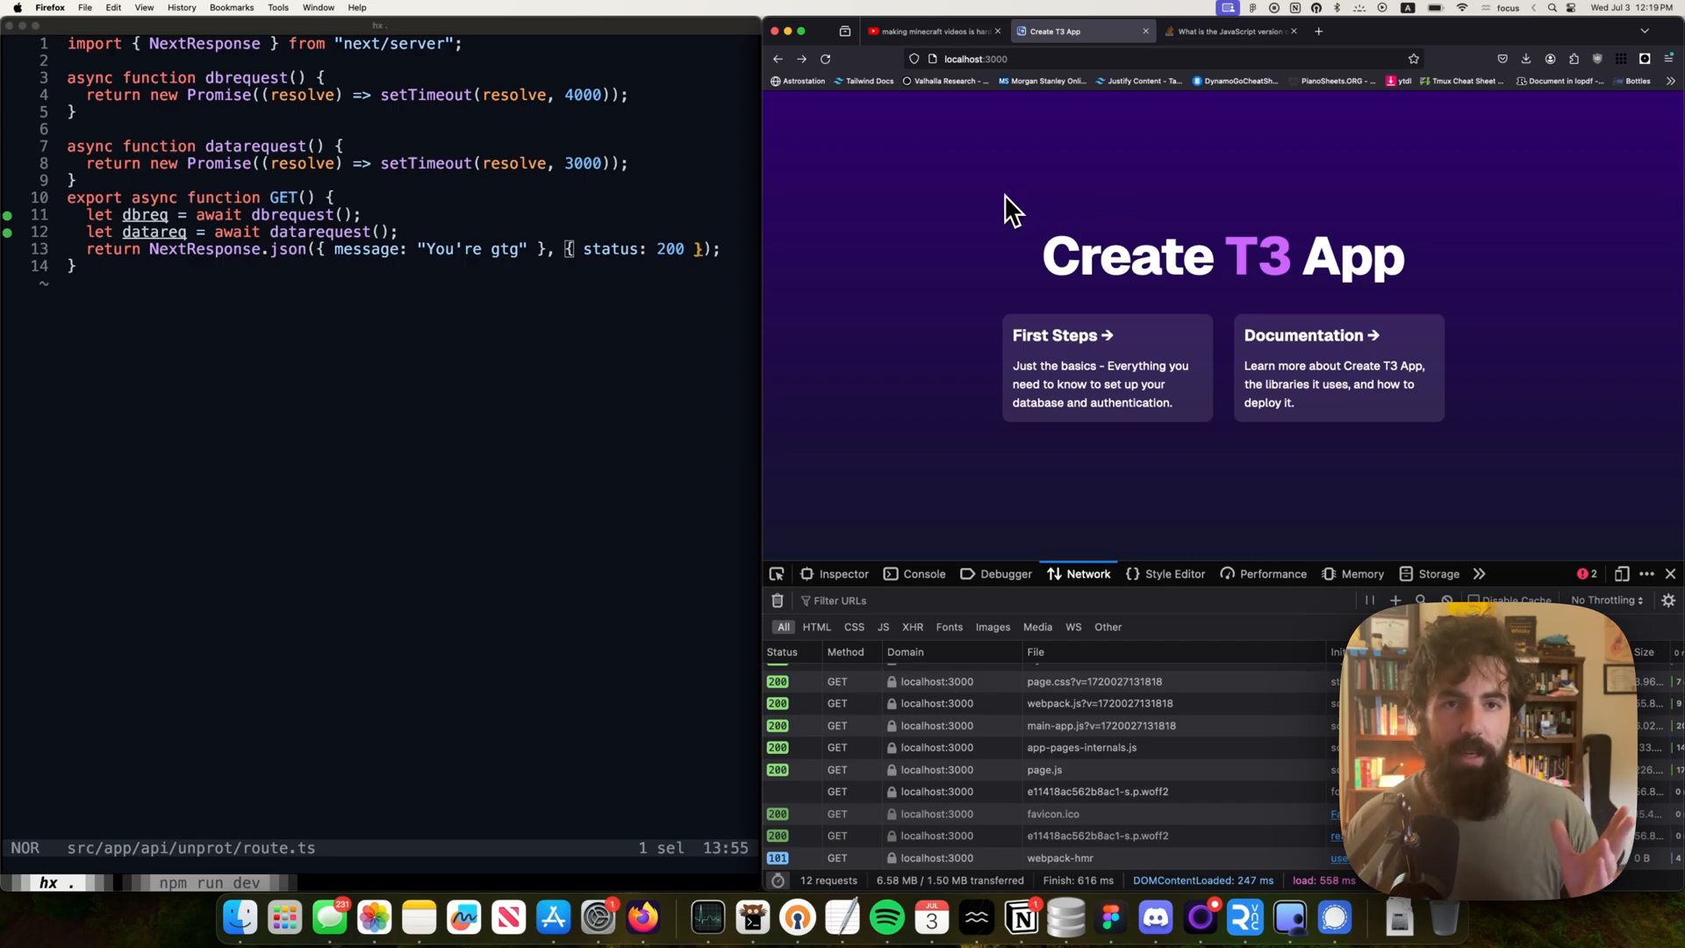
mouse_move(1075, 162)
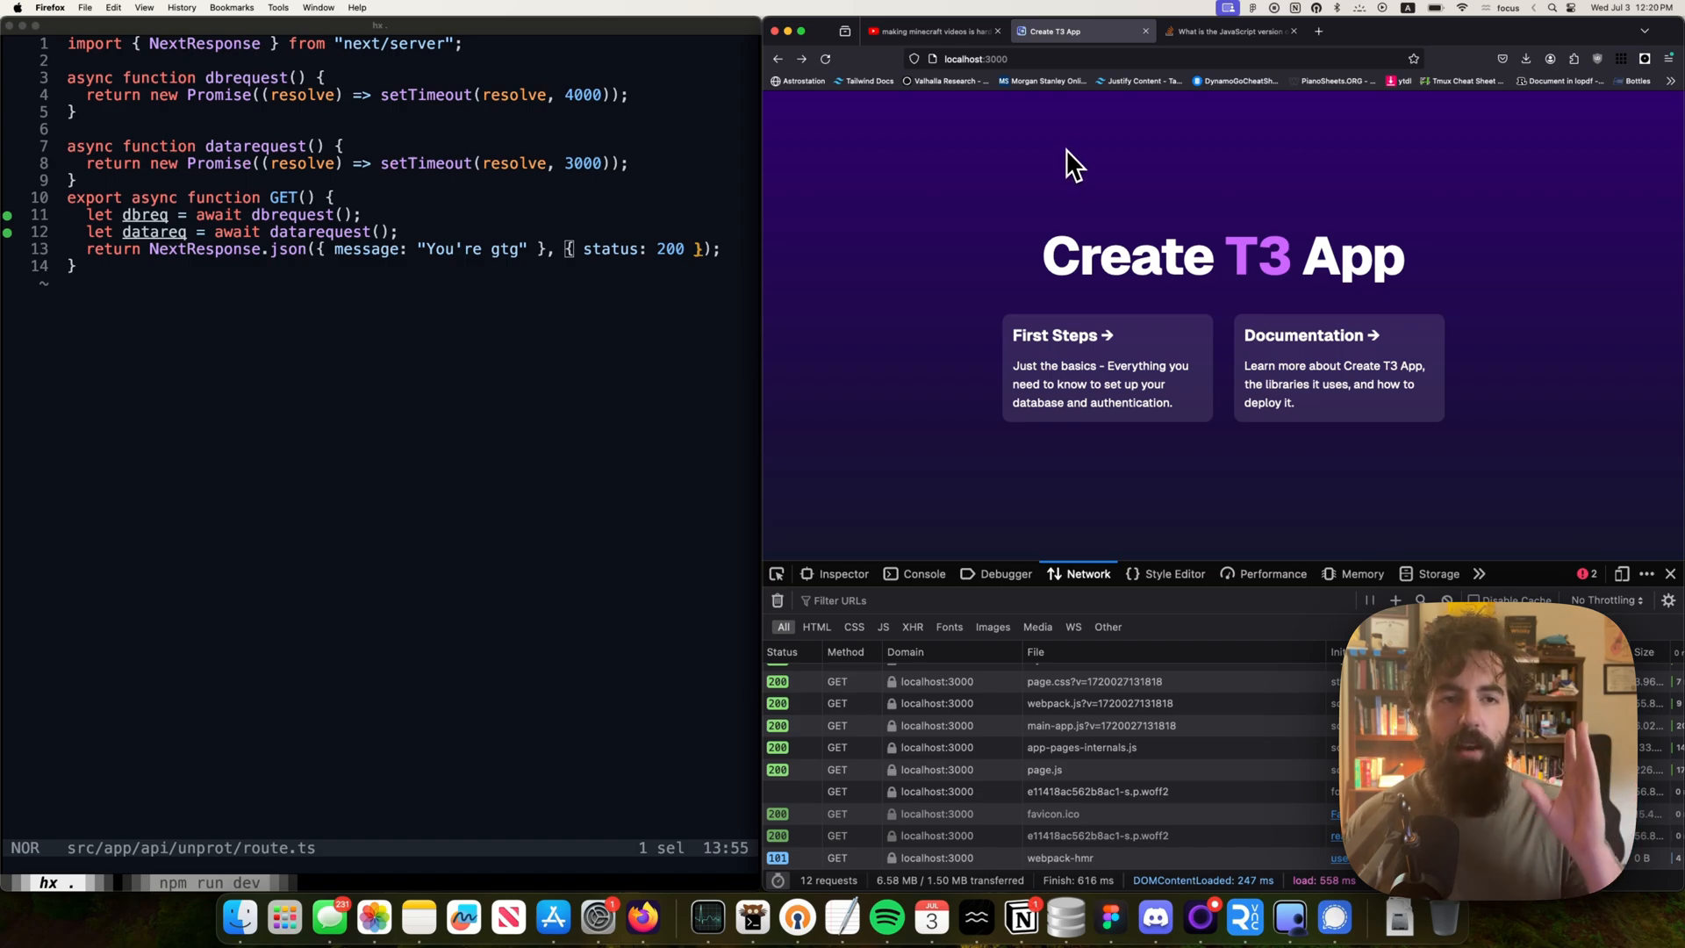
mouse_move(1078, 146)
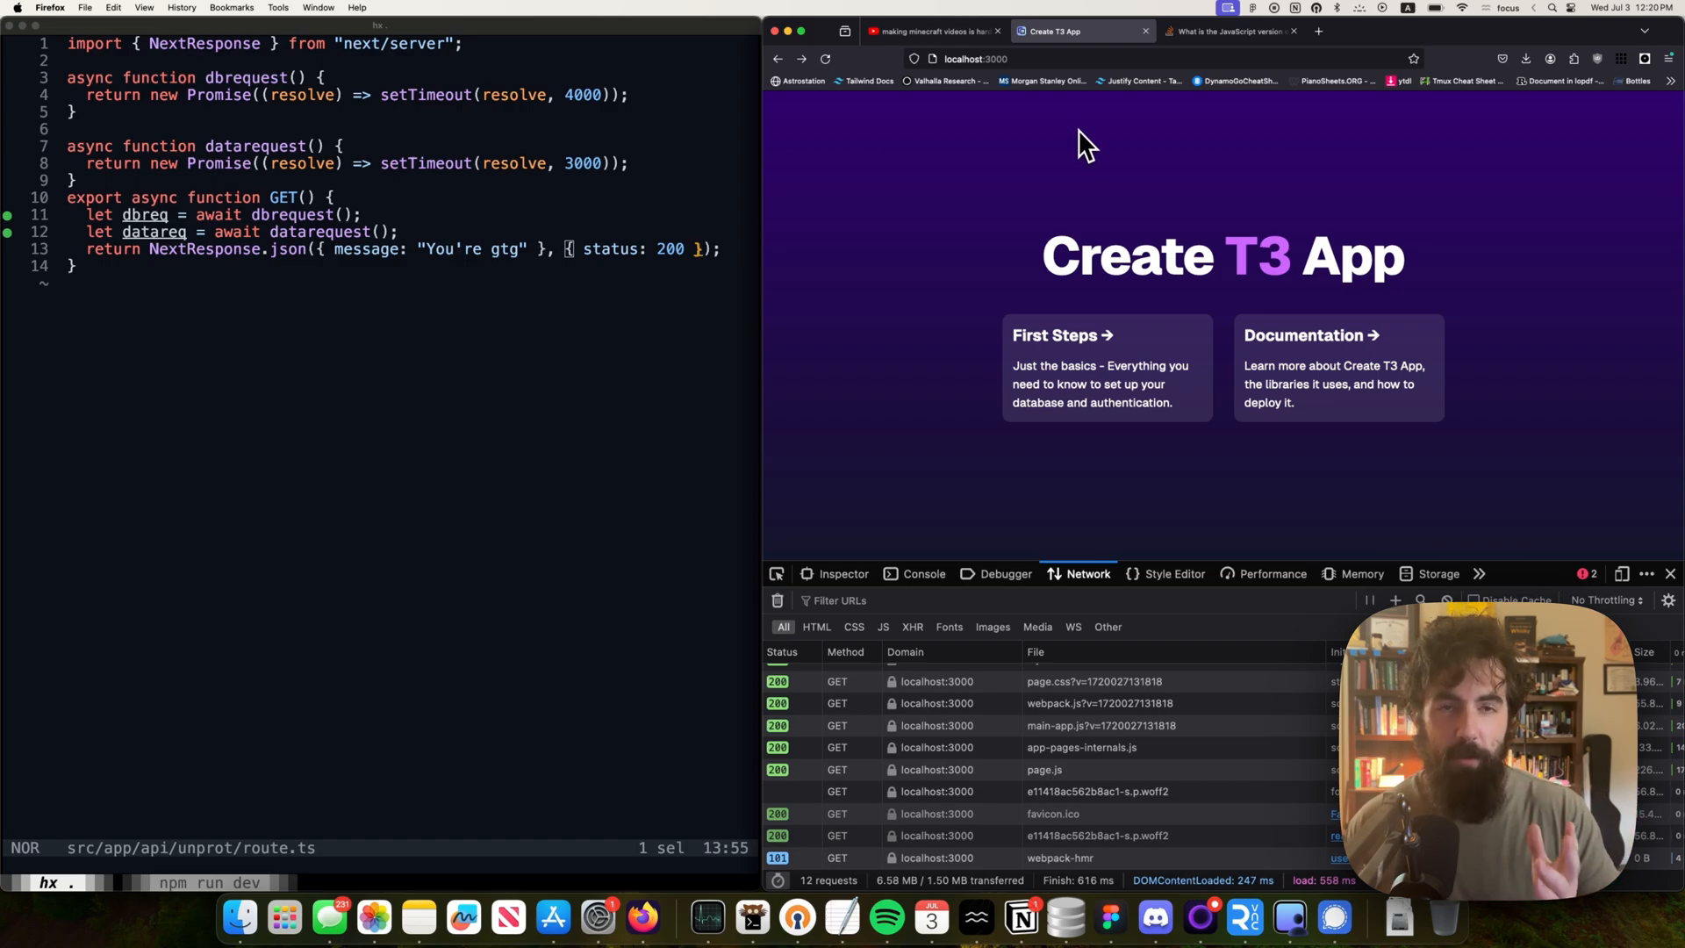
mouse_move(1069, 237)
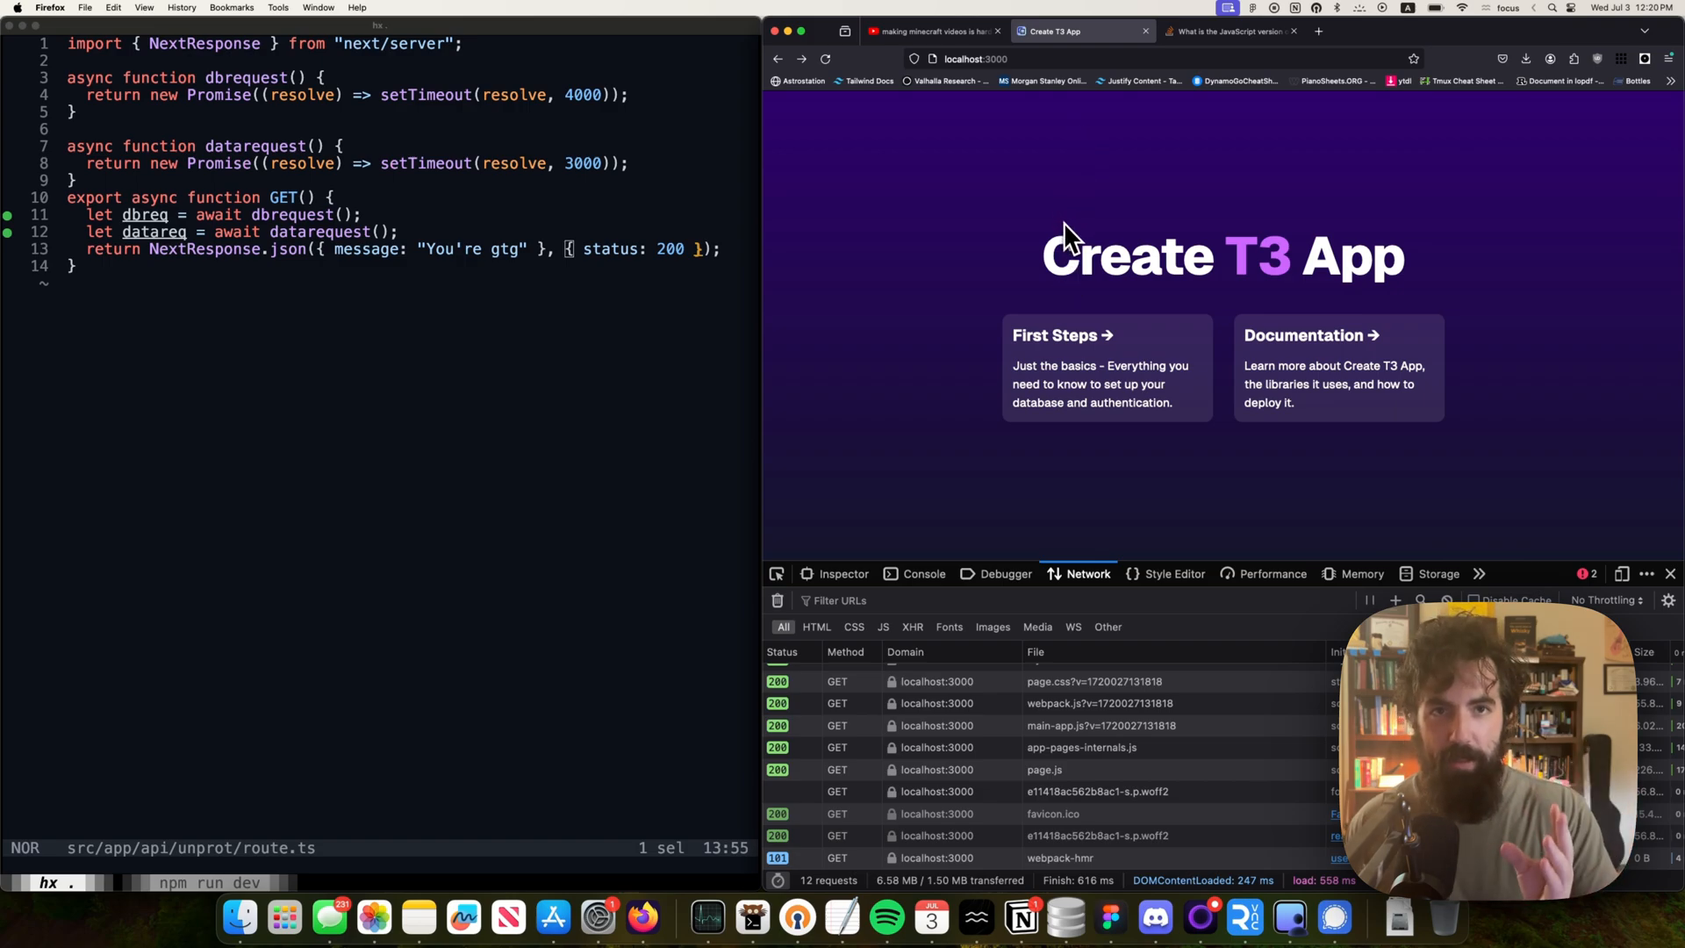
mouse_move(1077, 221)
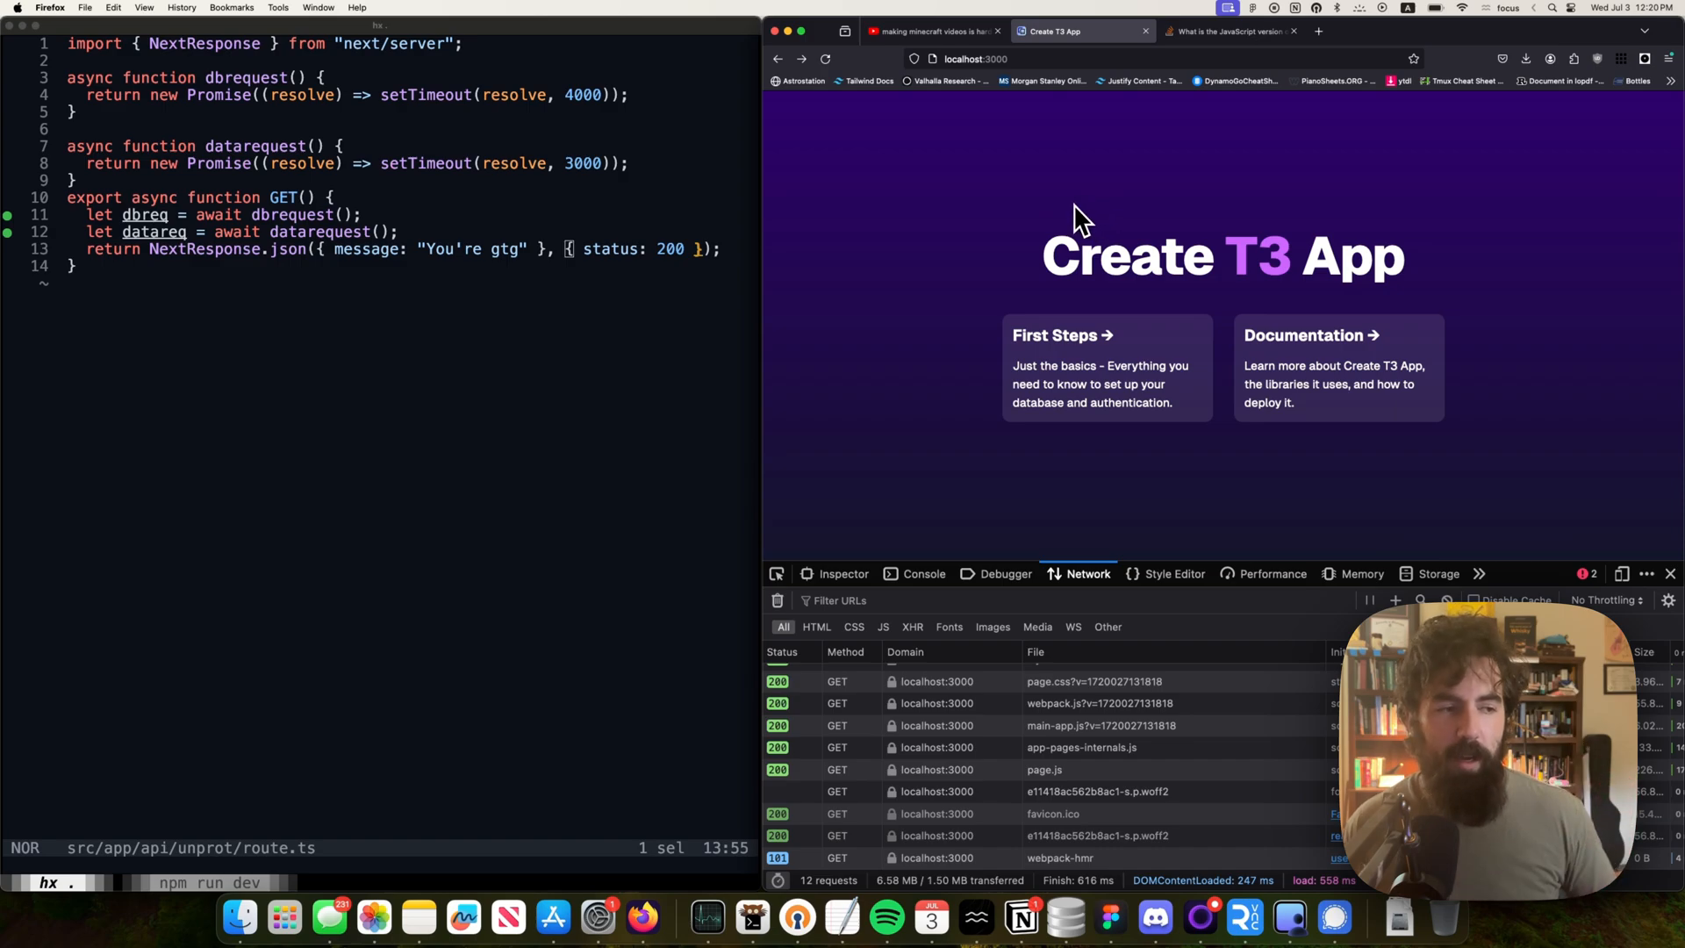
mouse_move(1076, 227)
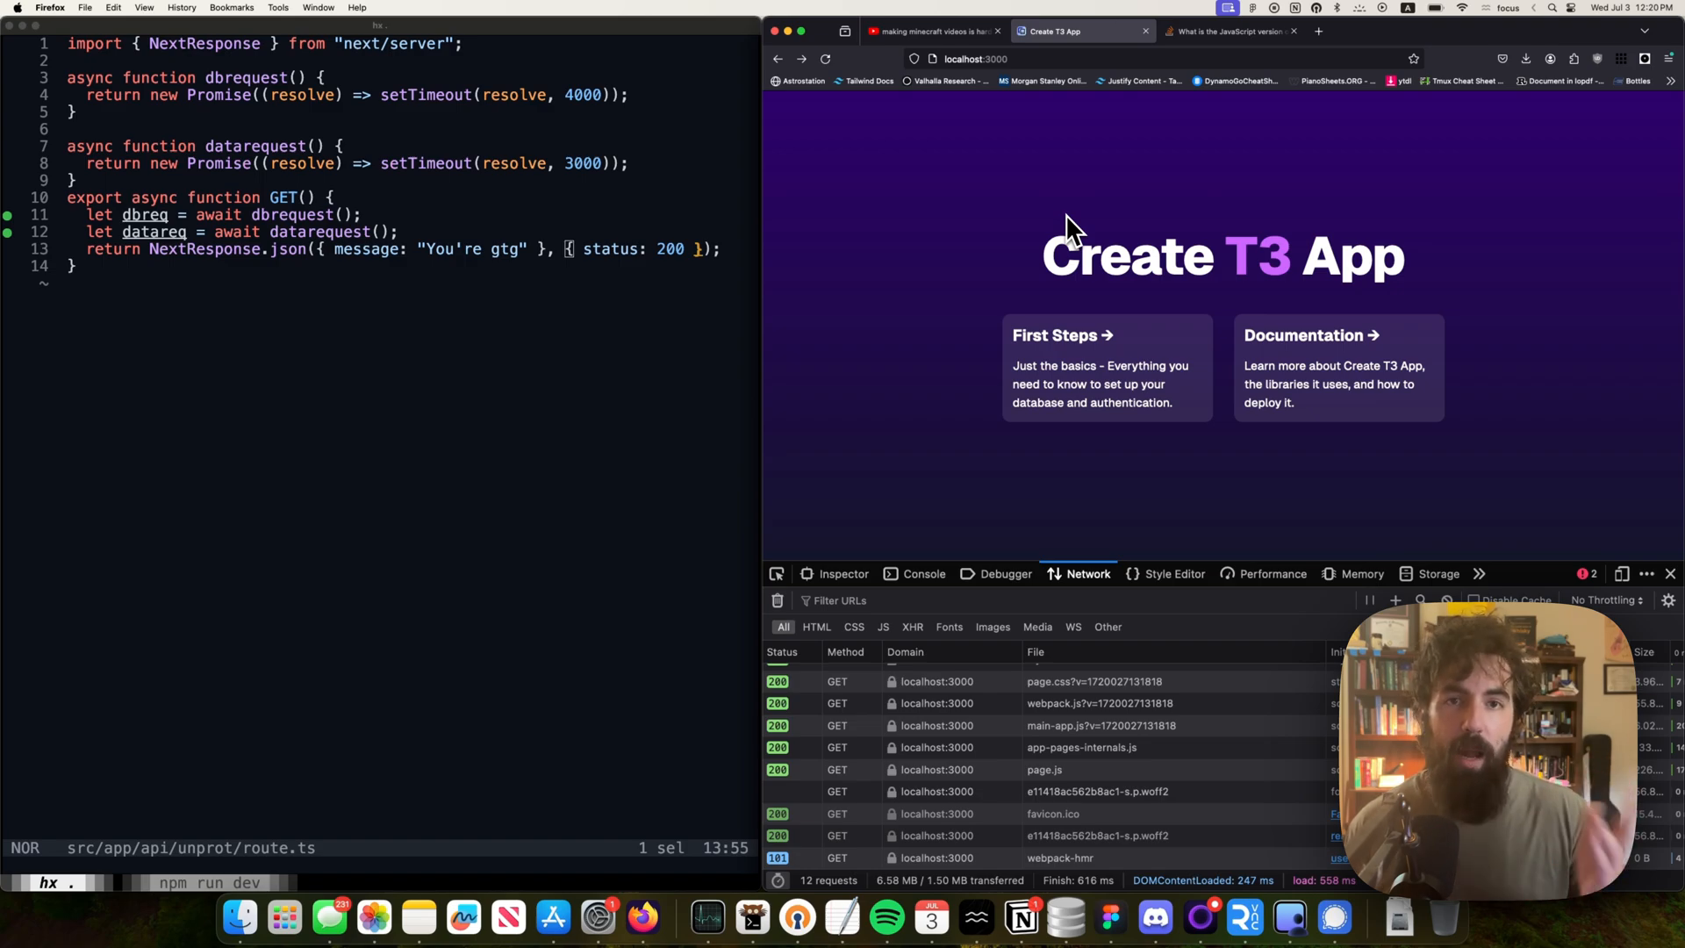
mouse_move(1131, 329)
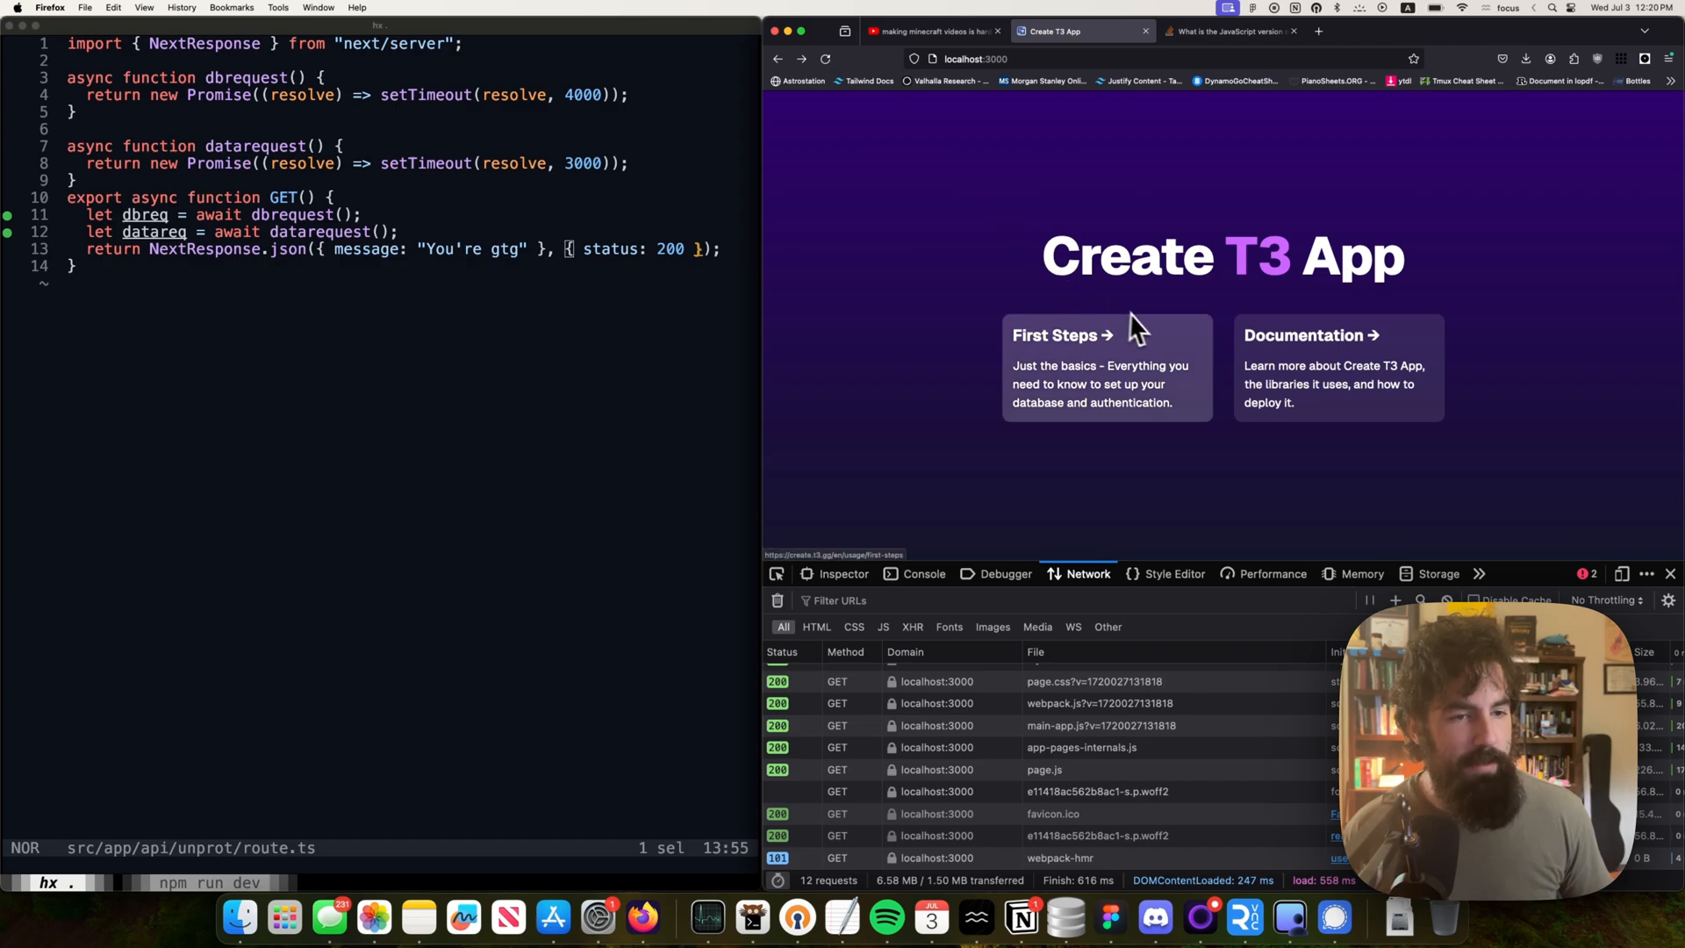
mouse_move(1085, 193)
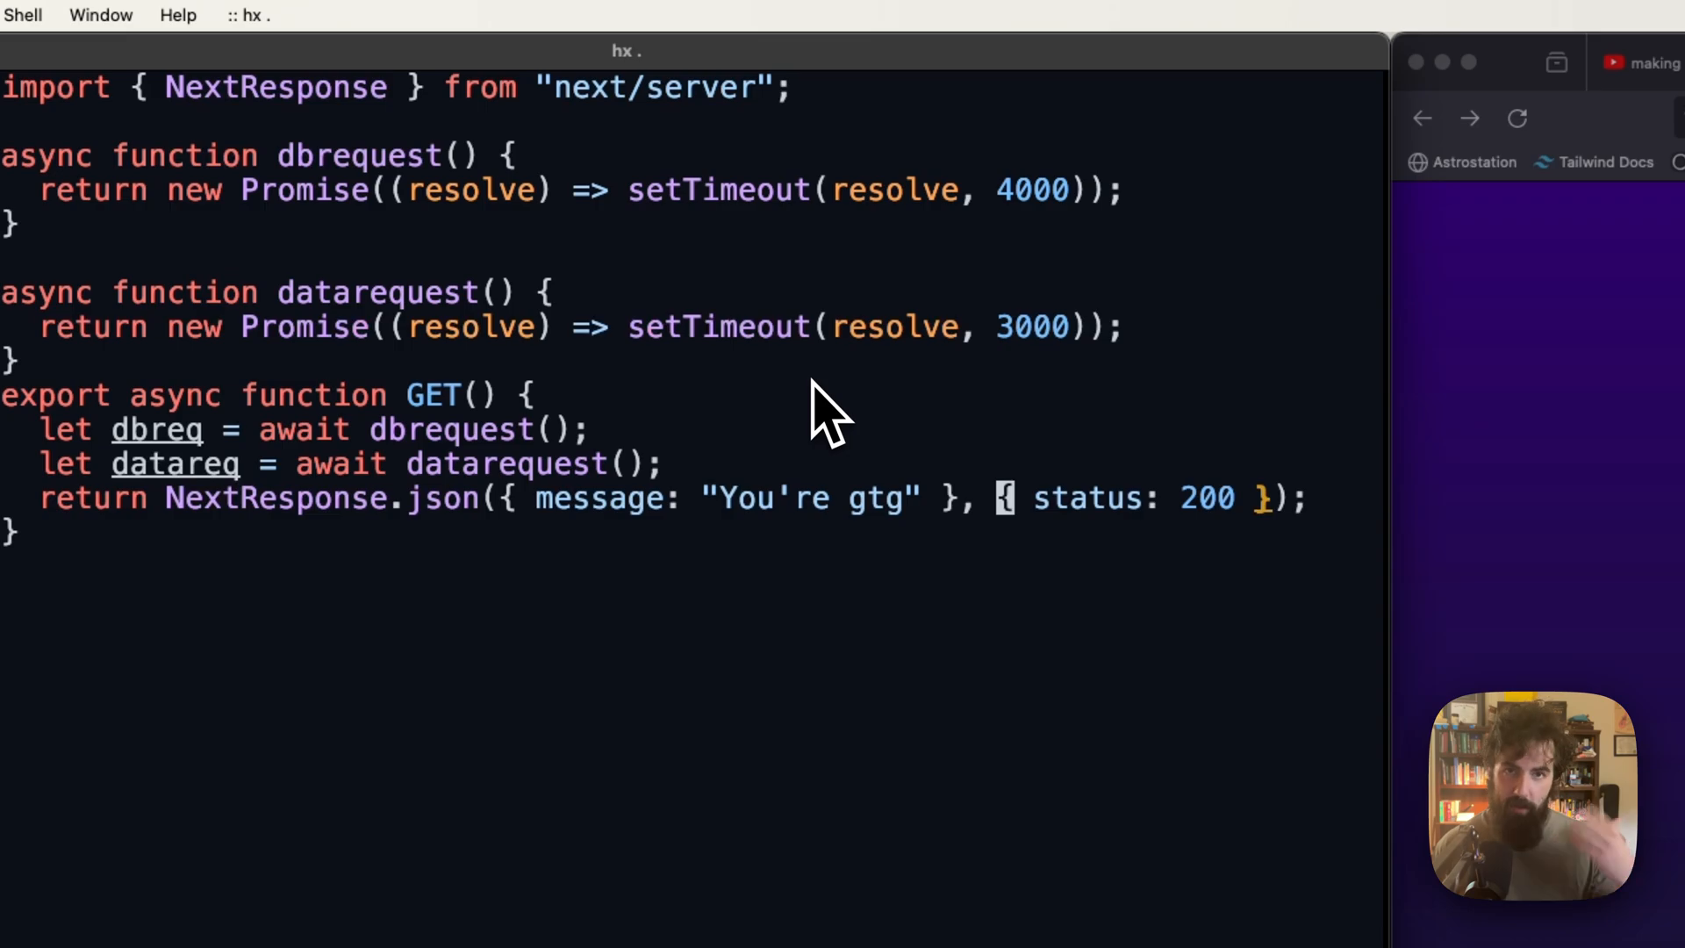
Load localhost:3000/api/unprot from the address bar
click(749, 112)
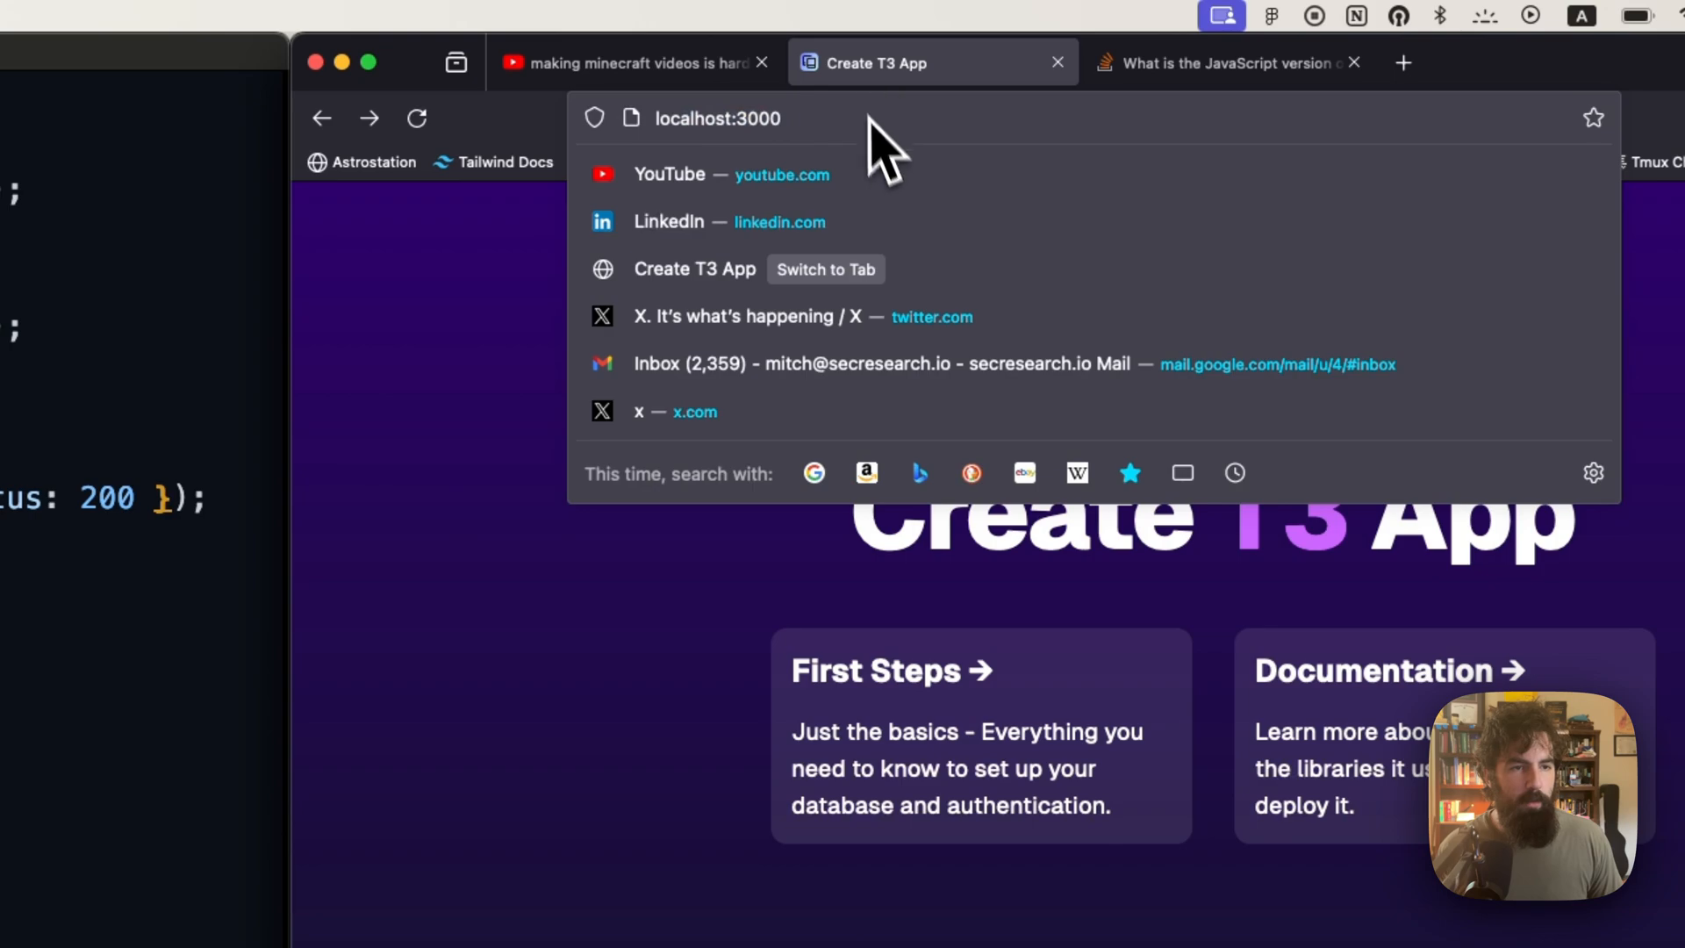
click(762, 63)
text(/api/)
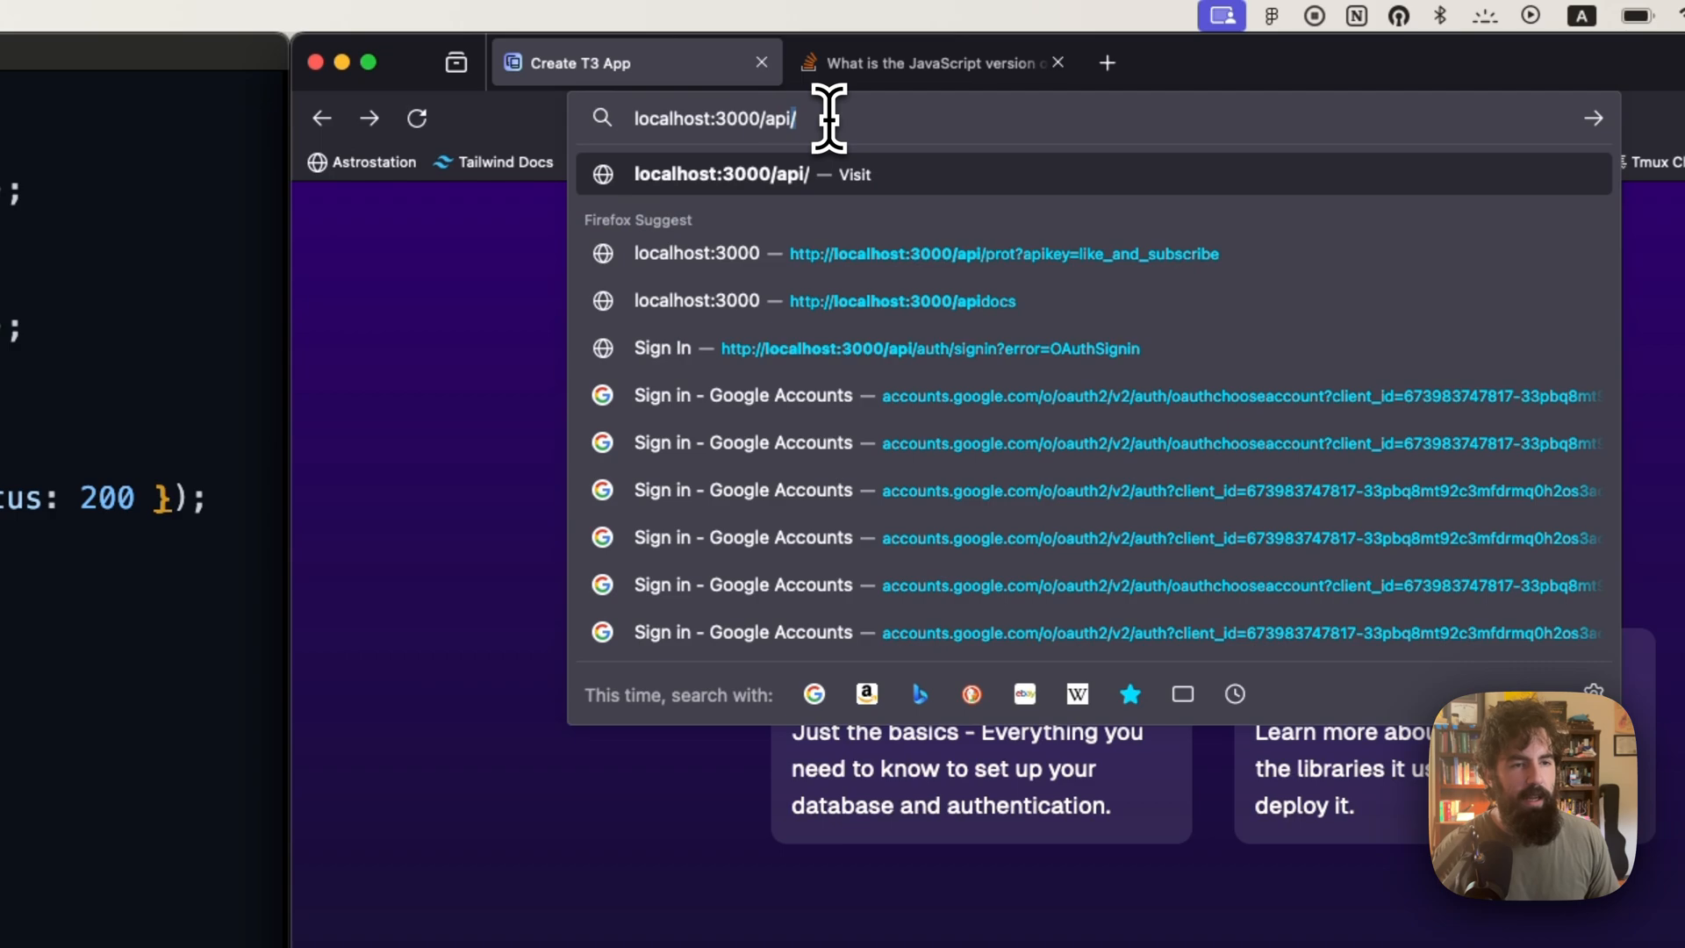
text(unprot/)
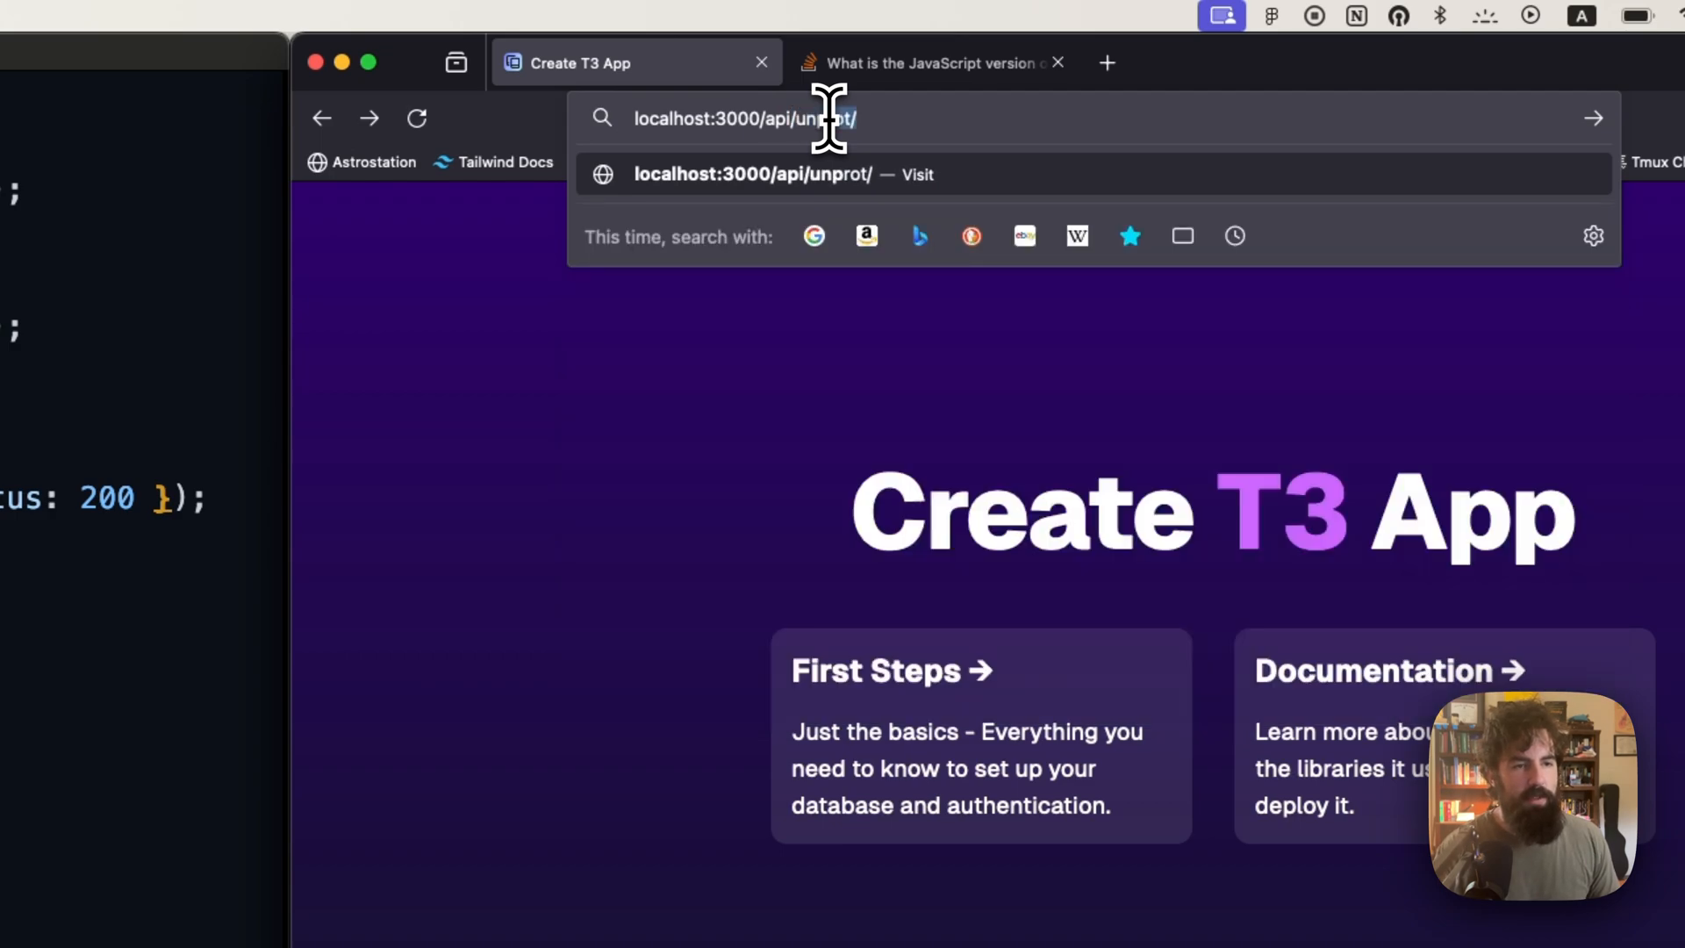
key(enter)
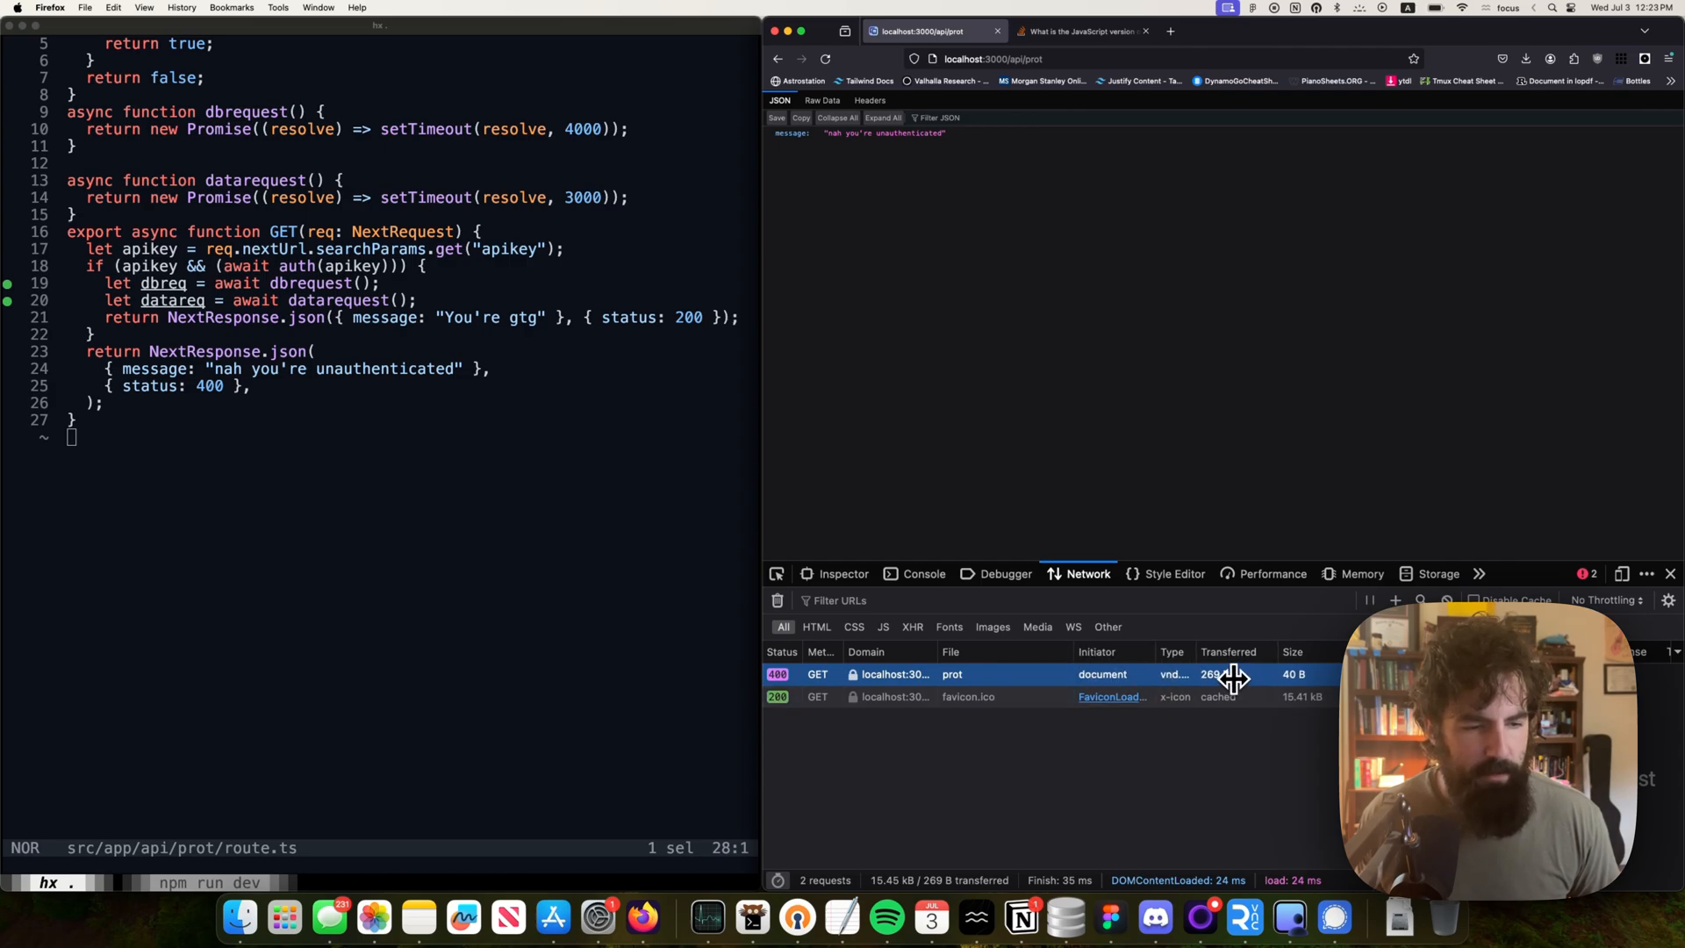
mouse_move(1048, 734)
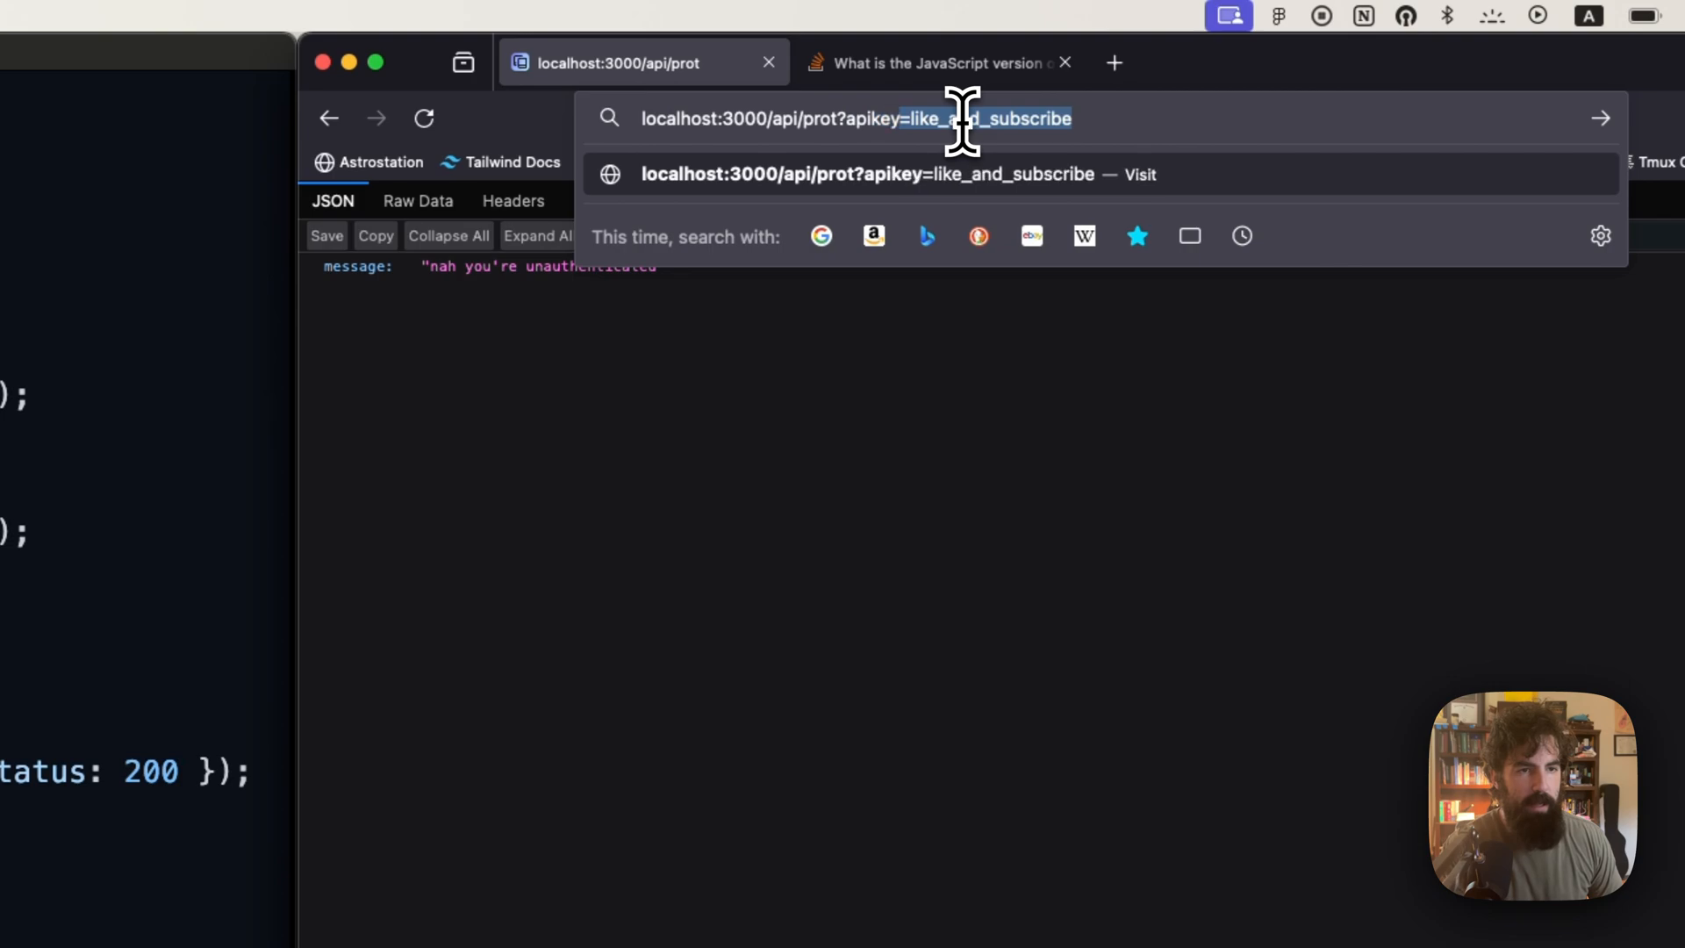
text(foob)
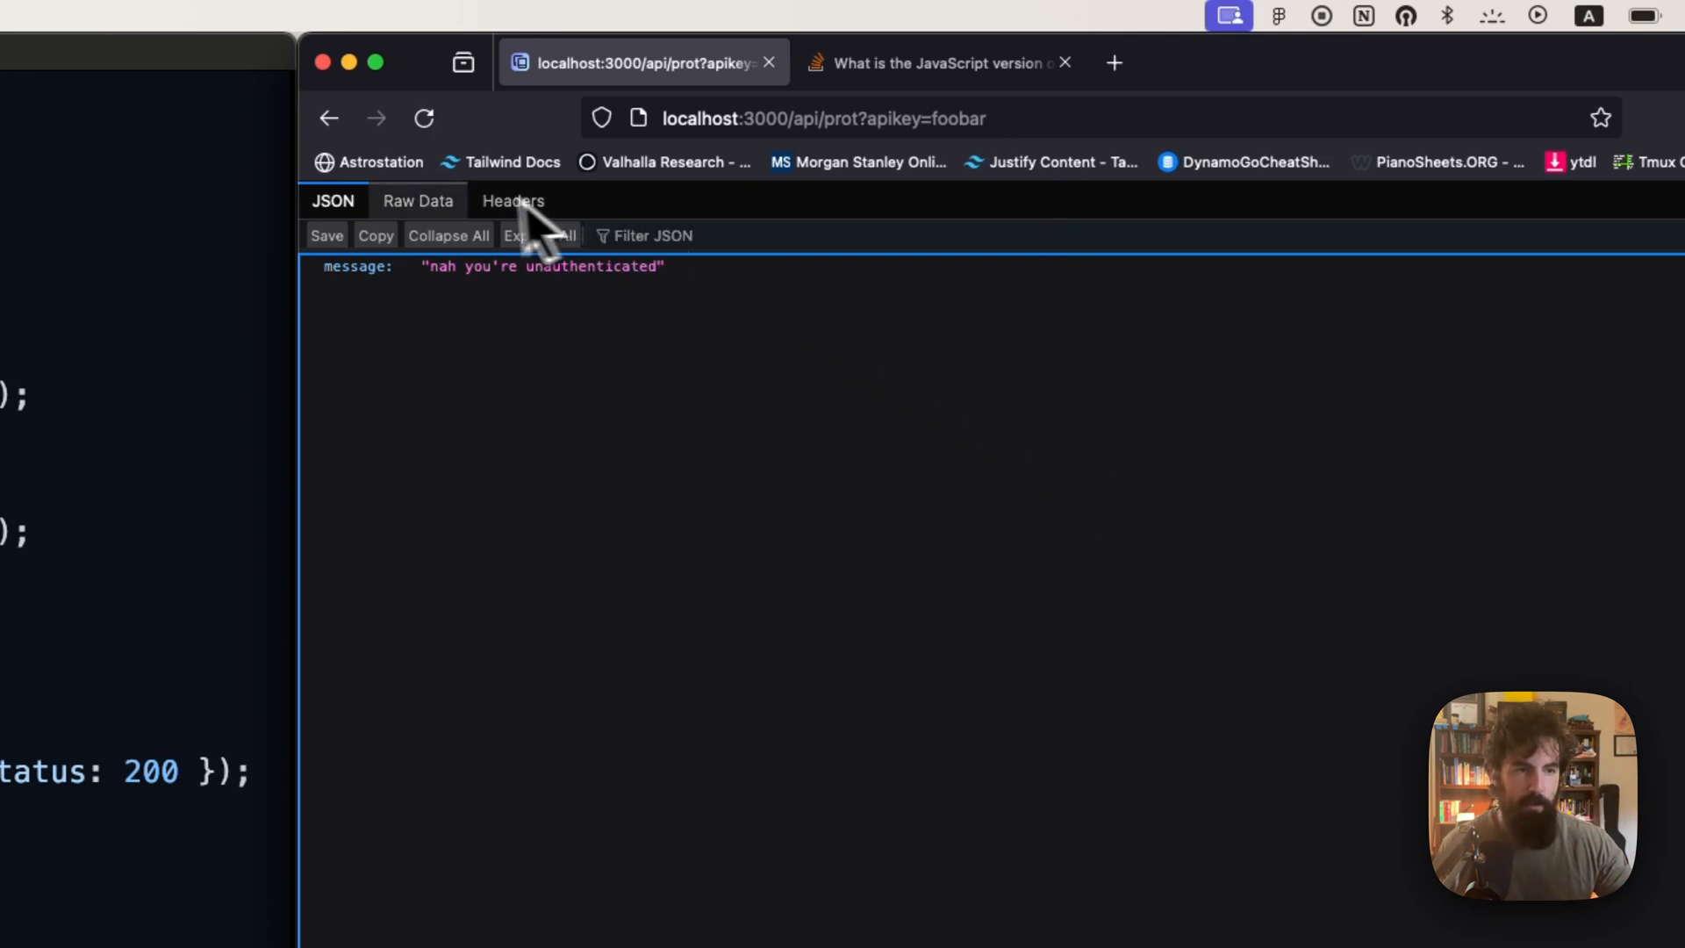
click(822, 117)
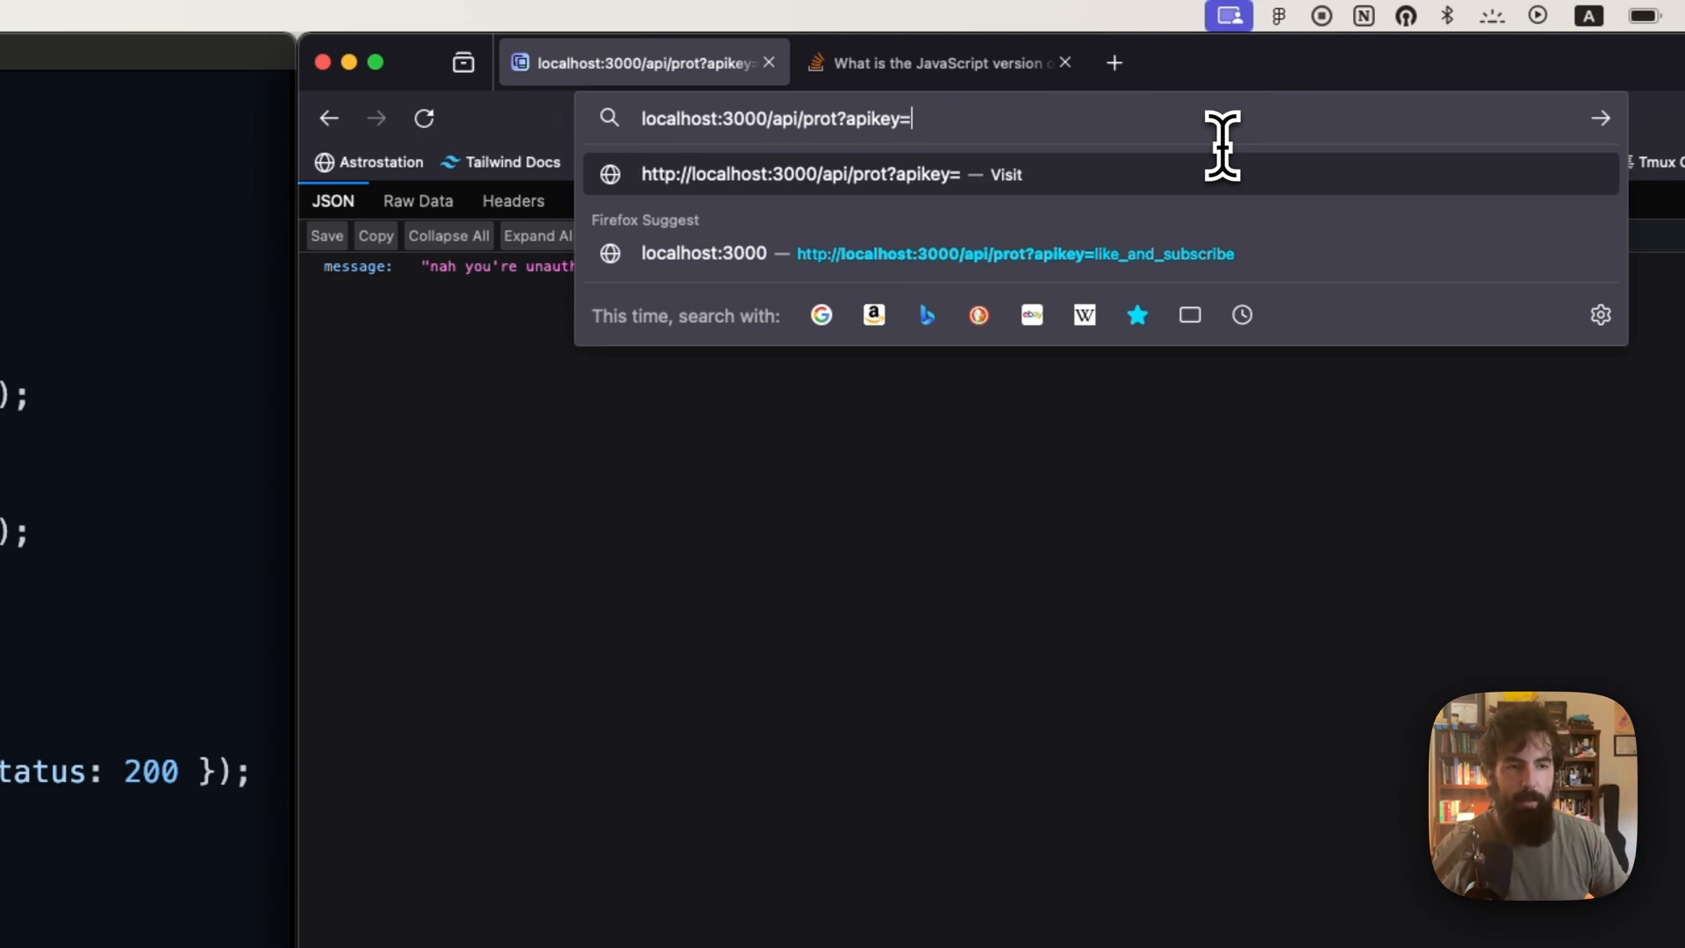
text(link)
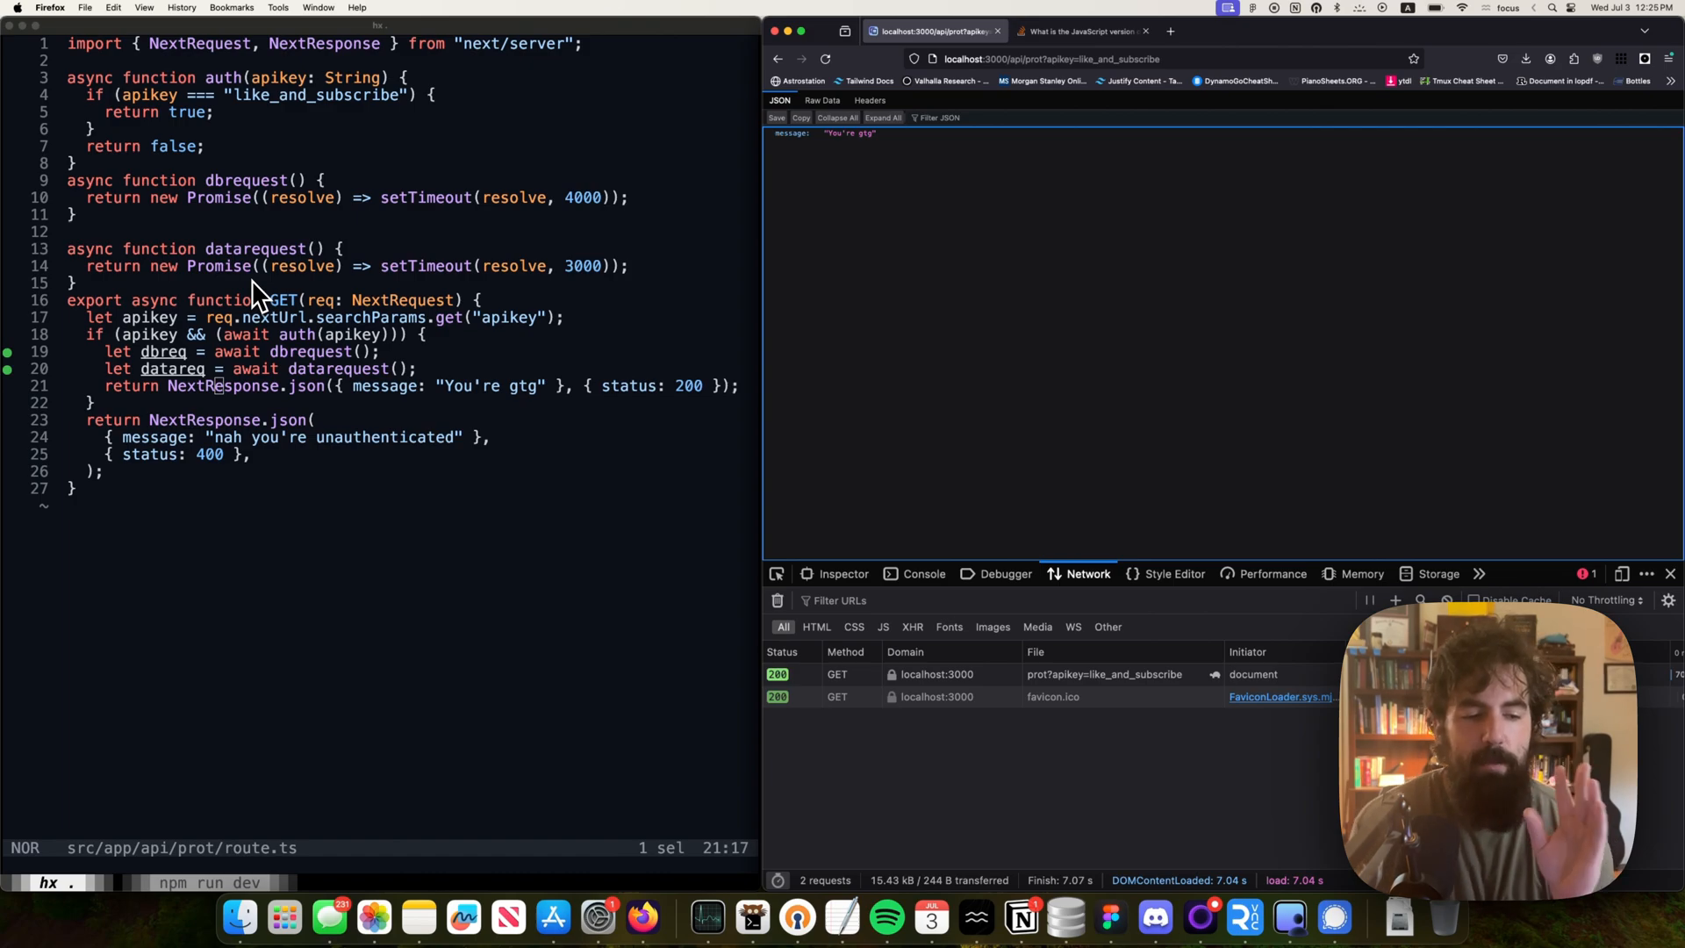
mouse_move(323, 354)
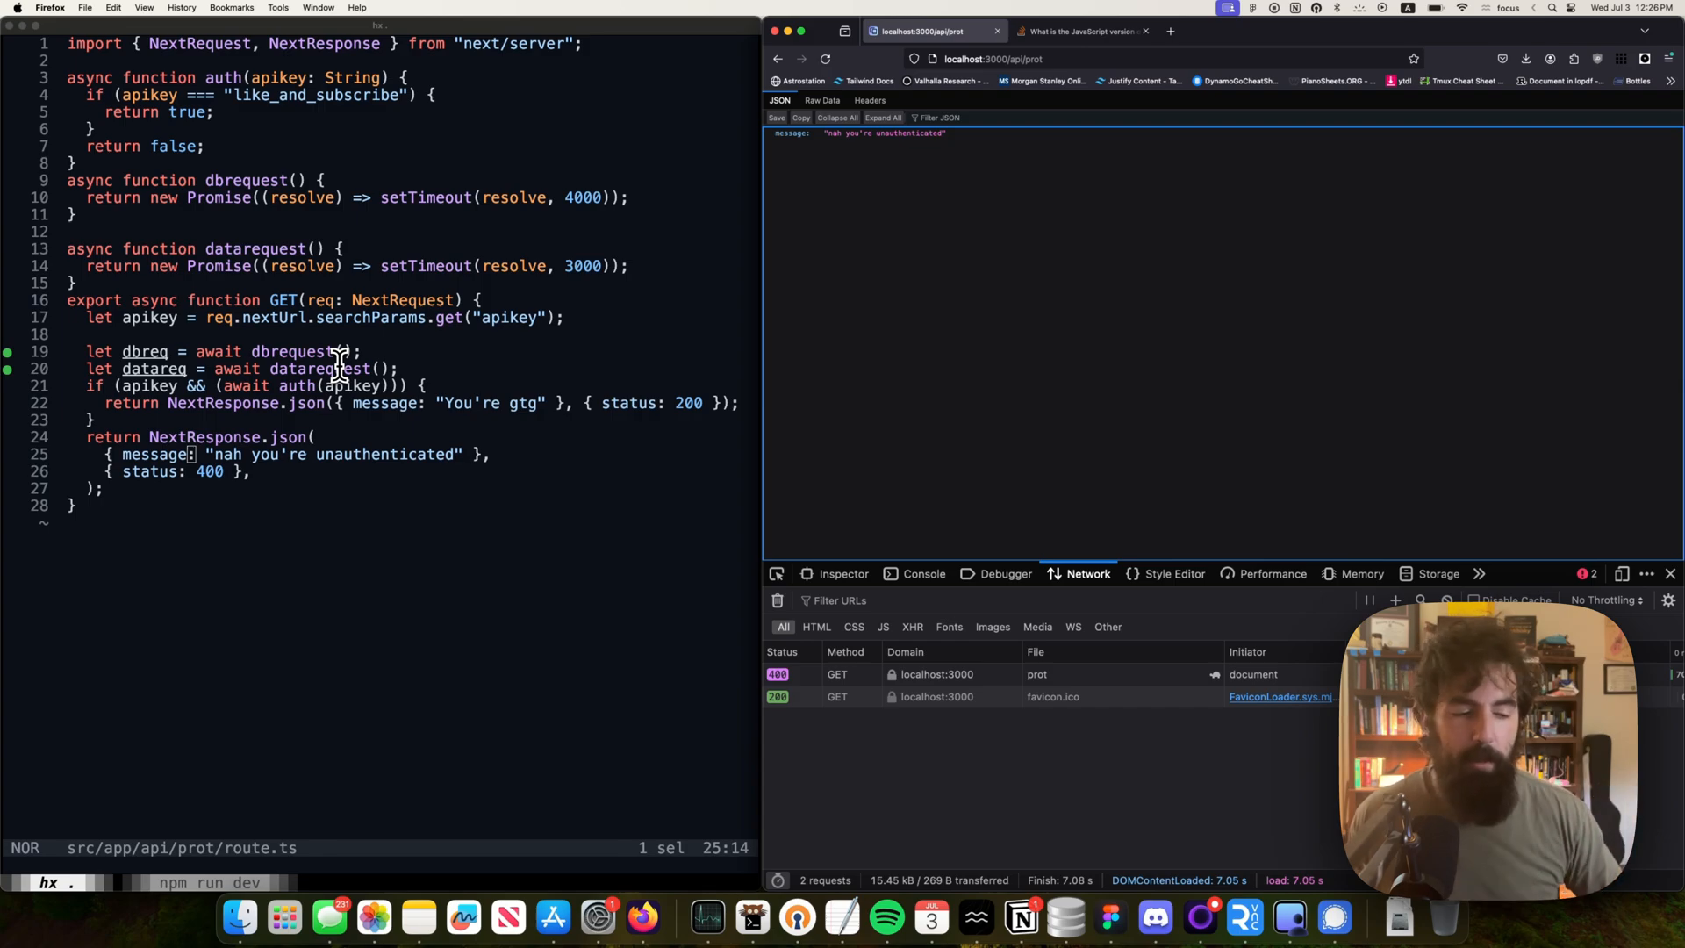
mouse_move(1299, 664)
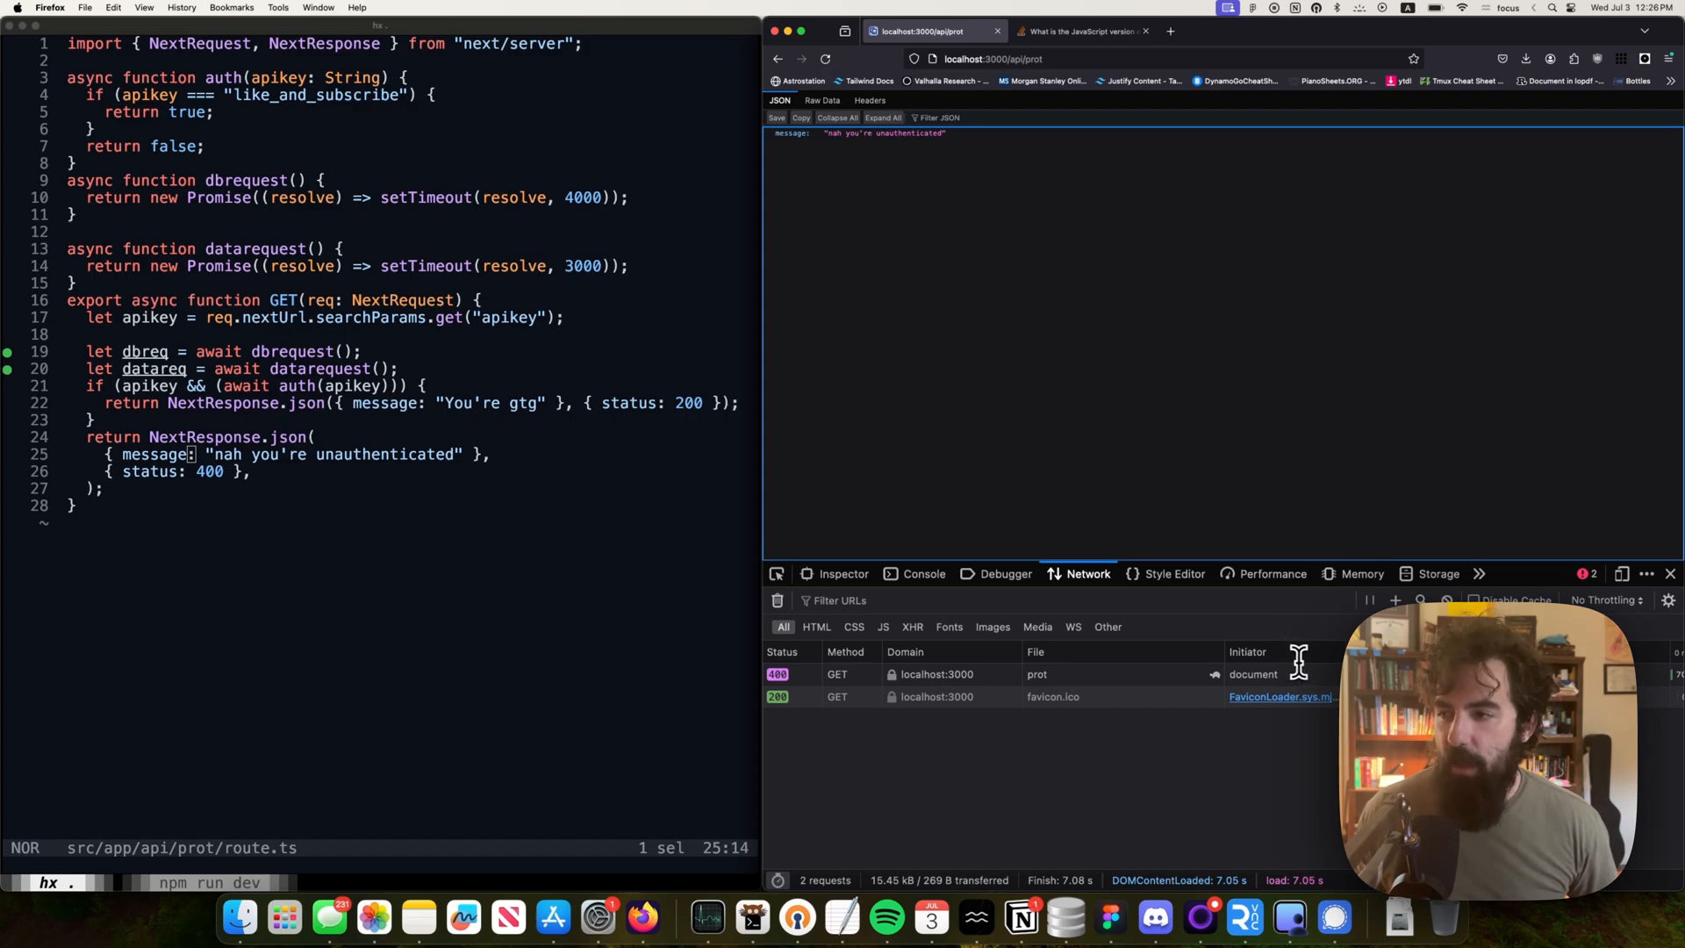
mouse_move(1276, 623)
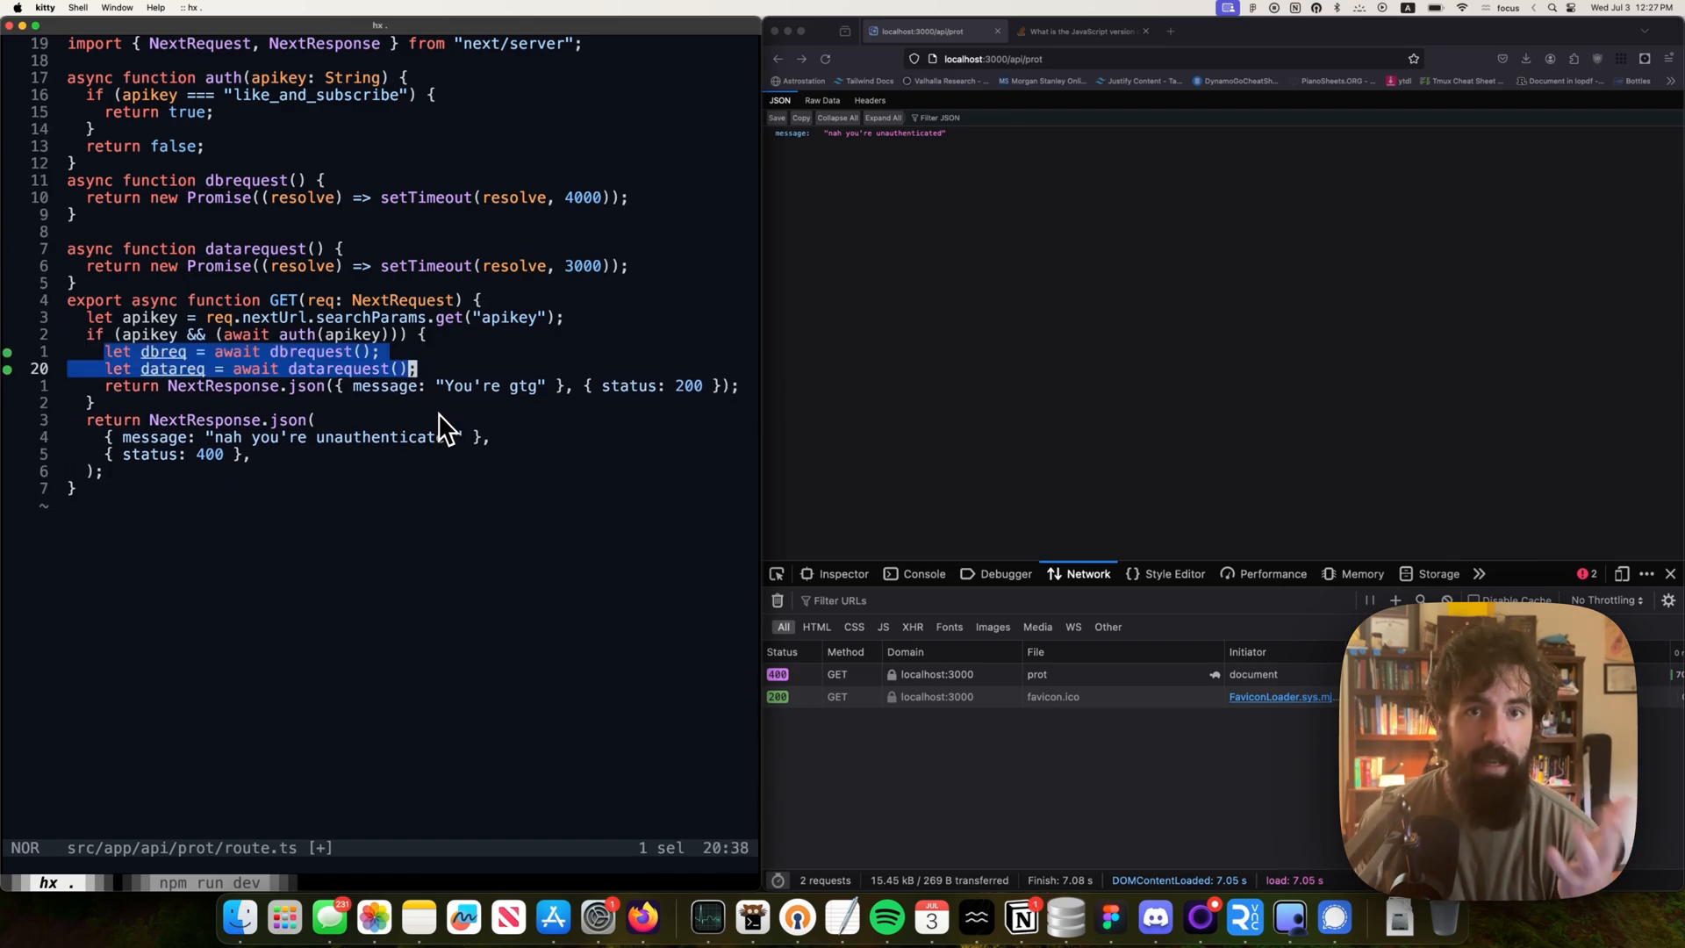
mouse_move(527, 511)
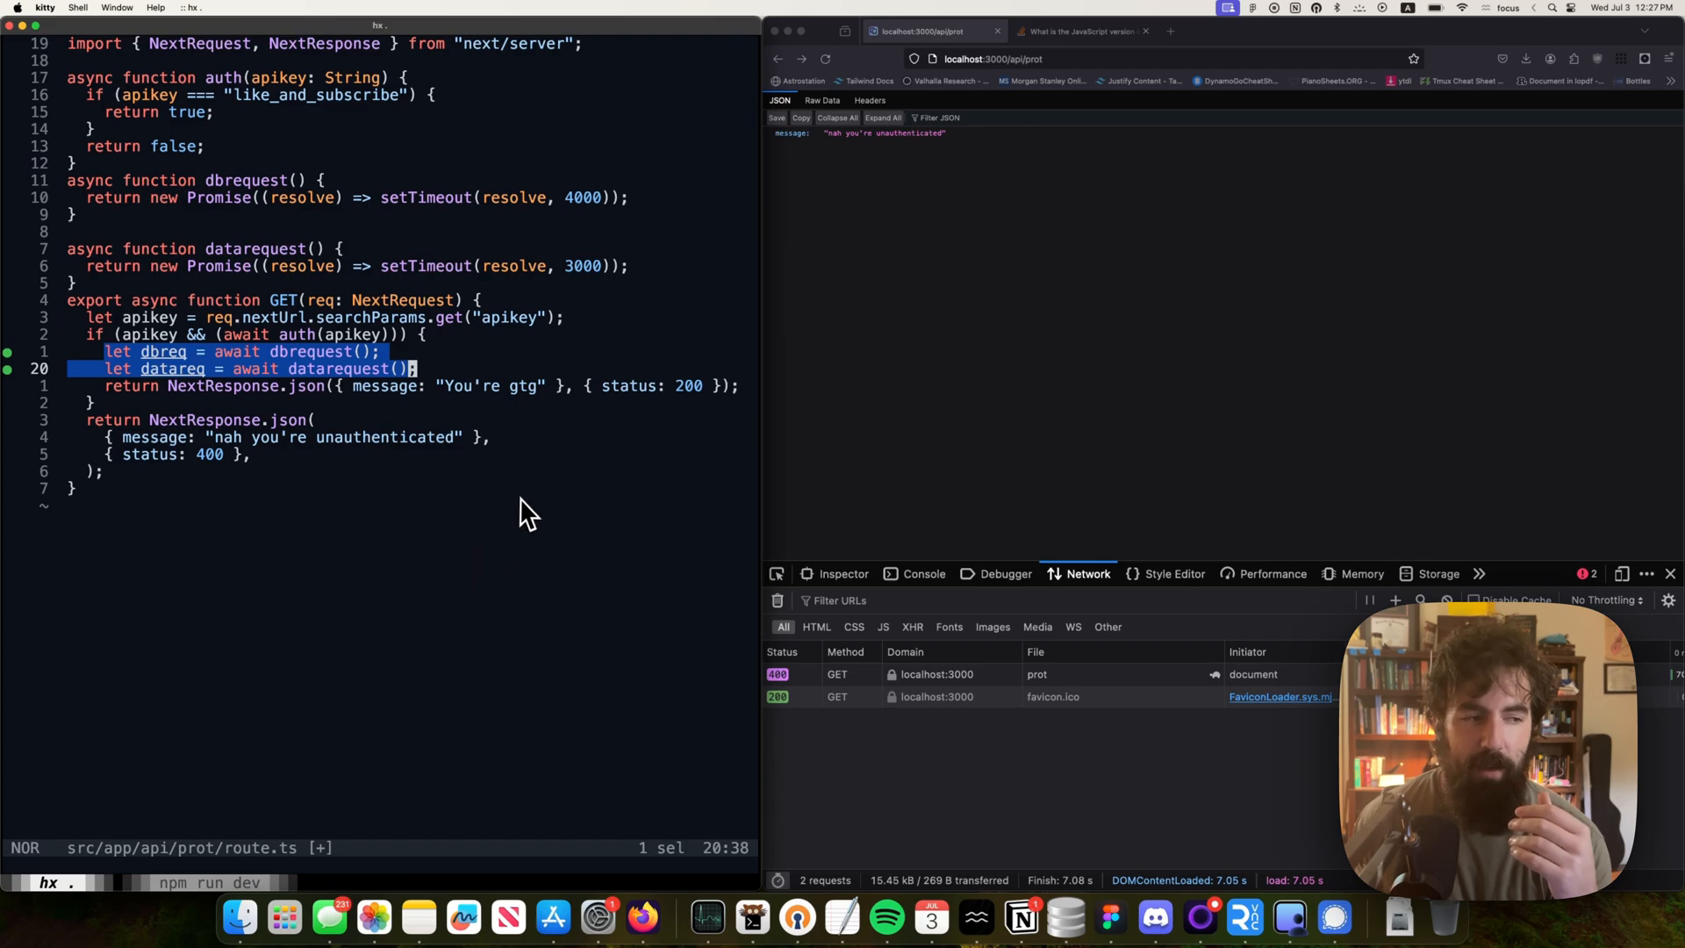
mouse_move(475, 446)
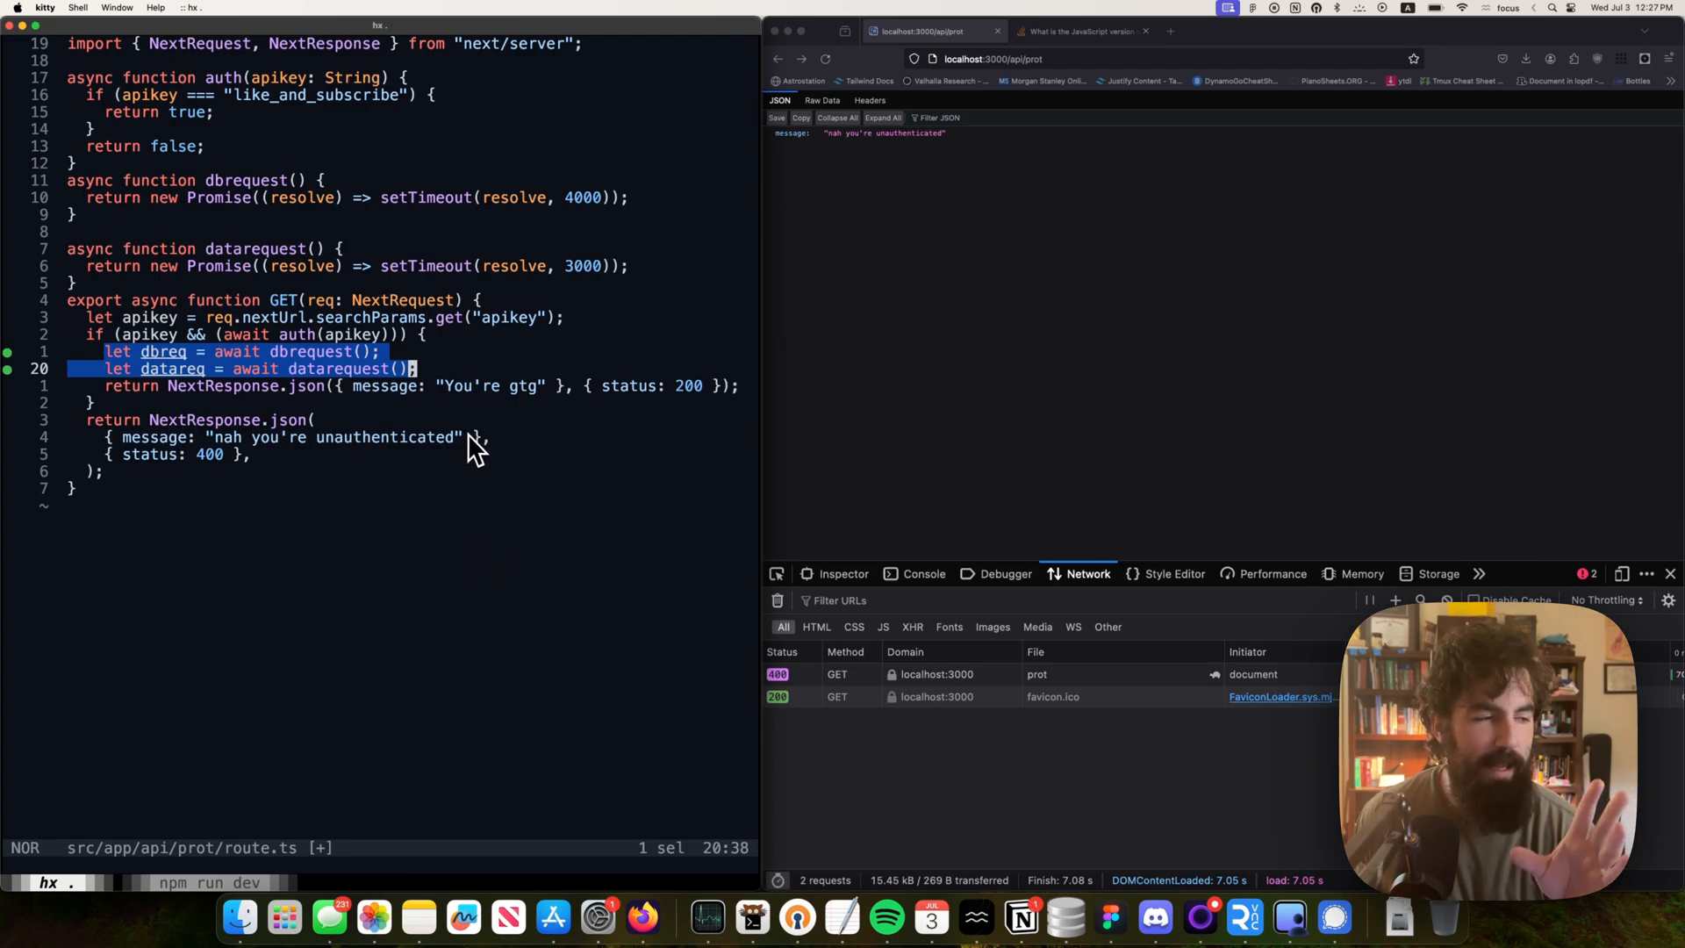